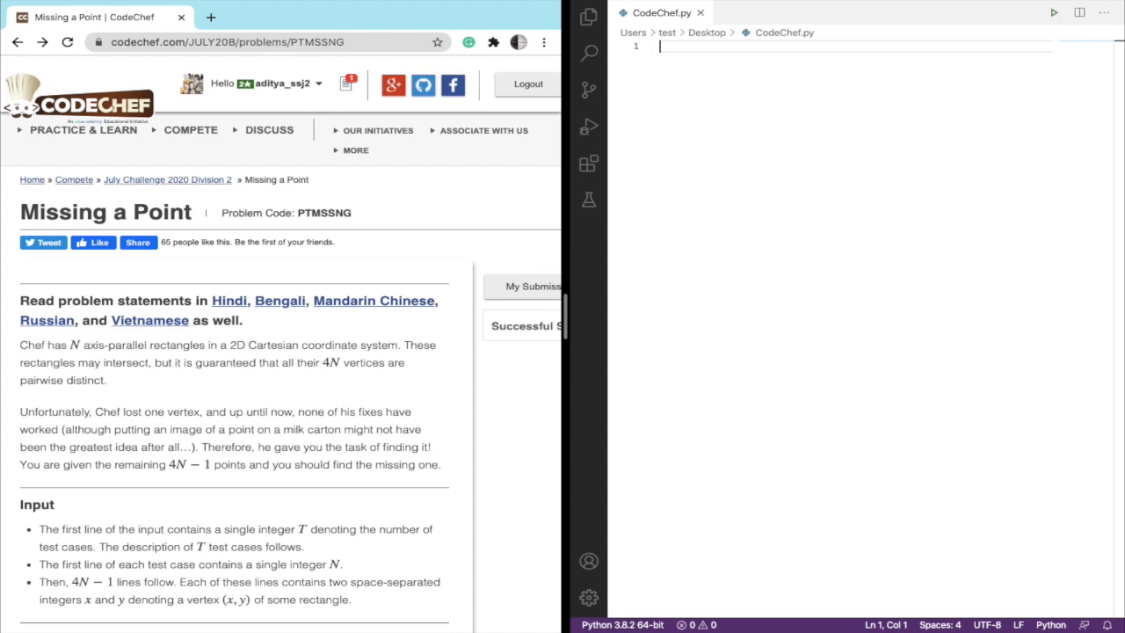
# Read the test count t, loop over range(t), and read n = int(input()) per test case
pyautogui.scroll(-3)
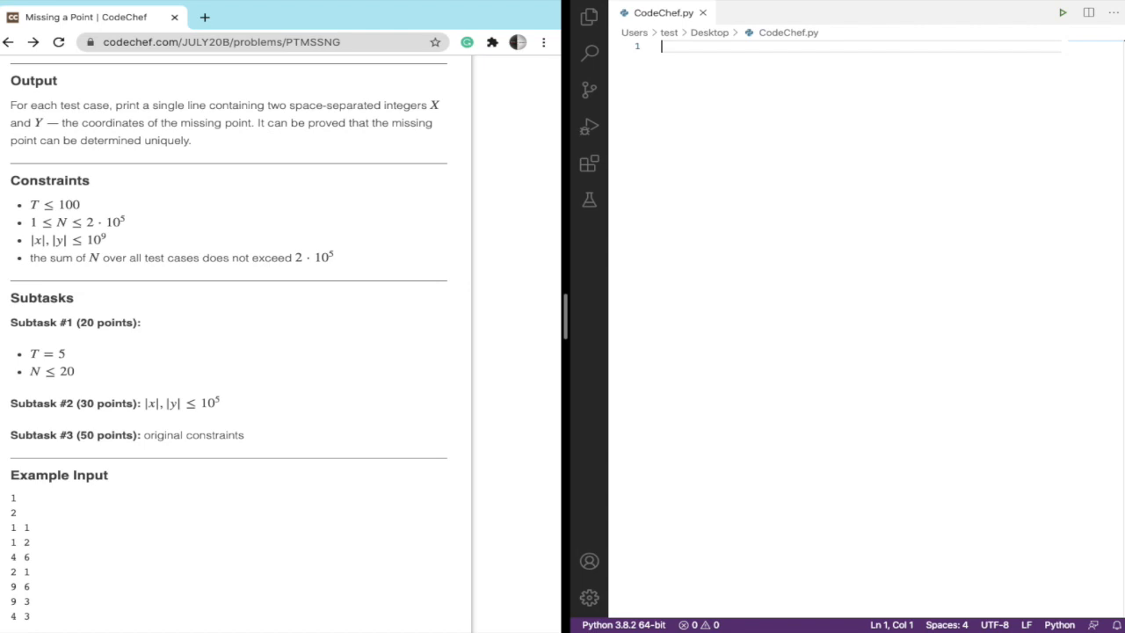
pyautogui.scroll(-3)
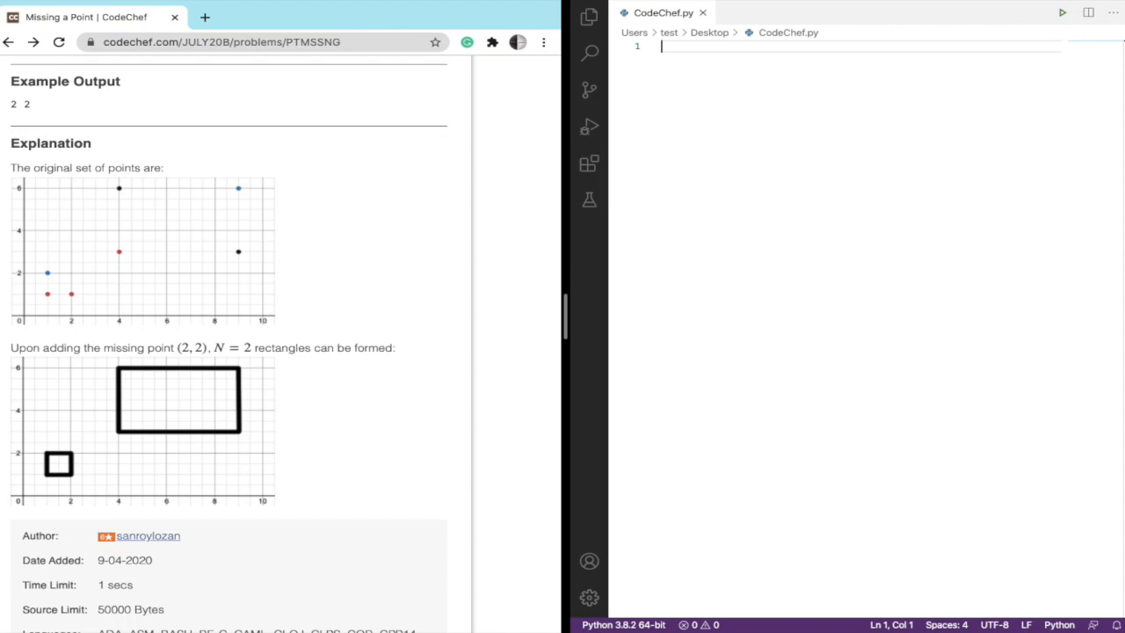
pyautogui.scroll(3)
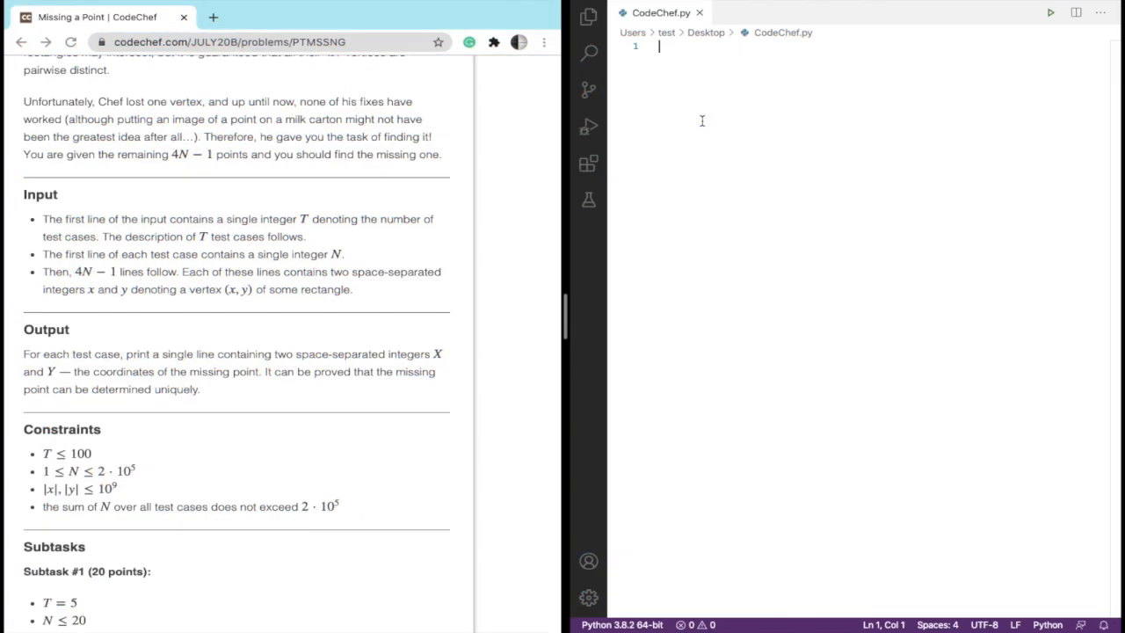
pyautogui.write('t = int(input(')
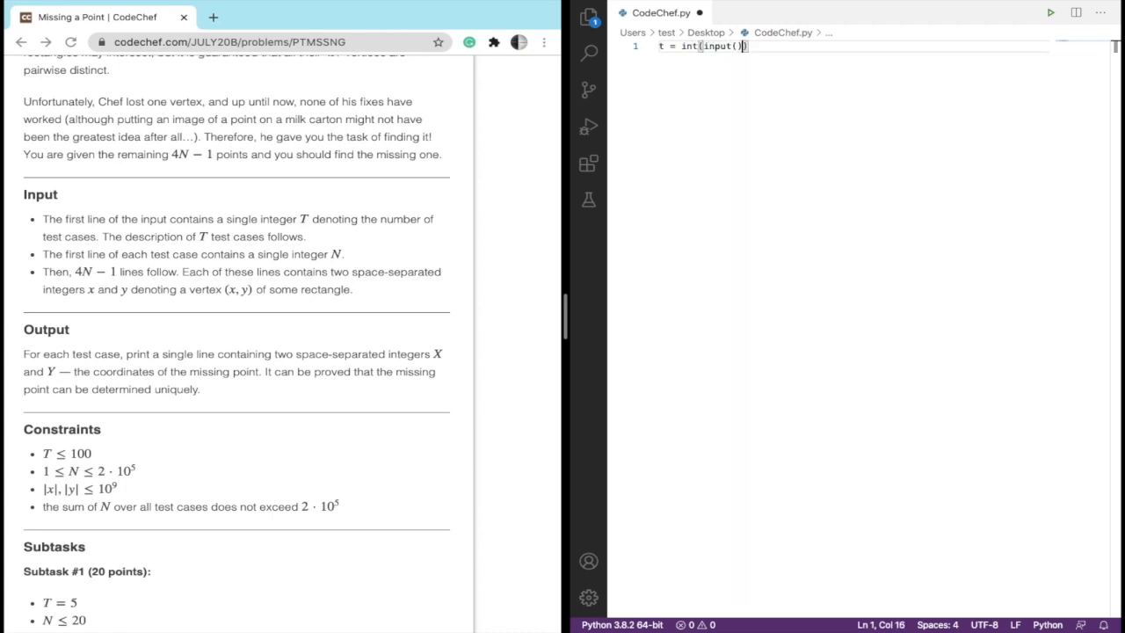
pyautogui.write('for _')
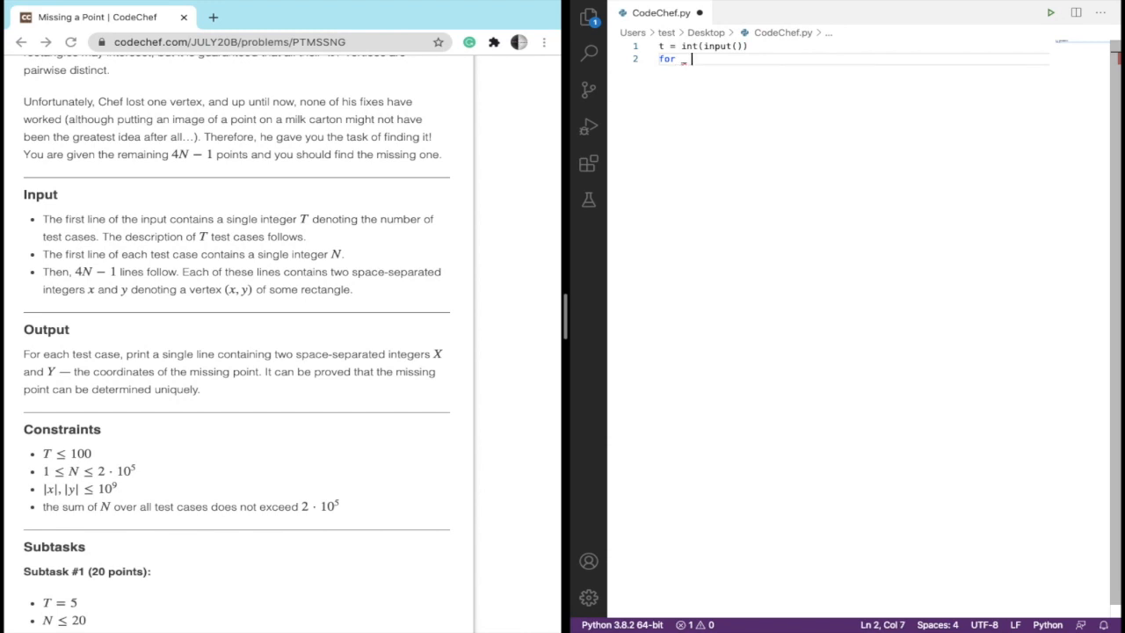
pyautogui.write('in range(')
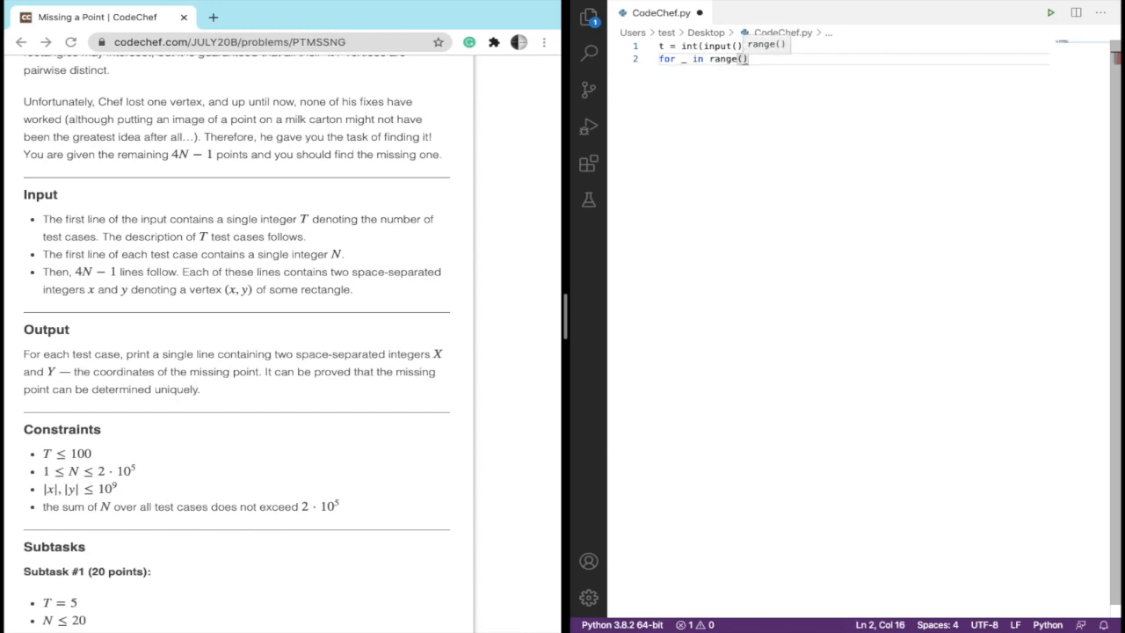
pyautogui.write('t):')
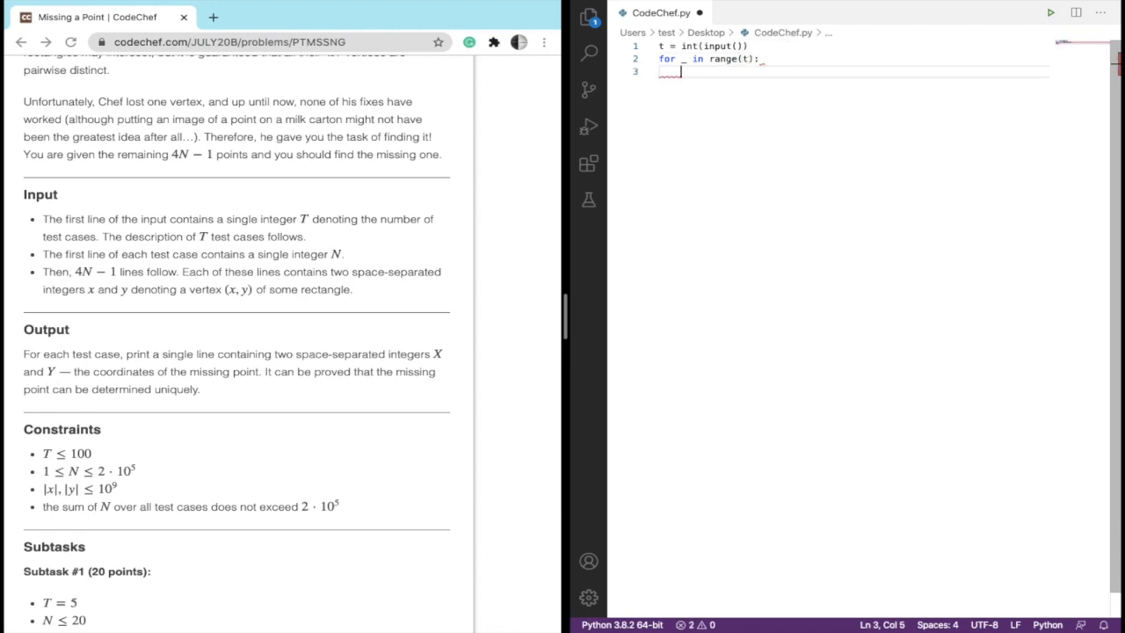
pyautogui.write('n =')
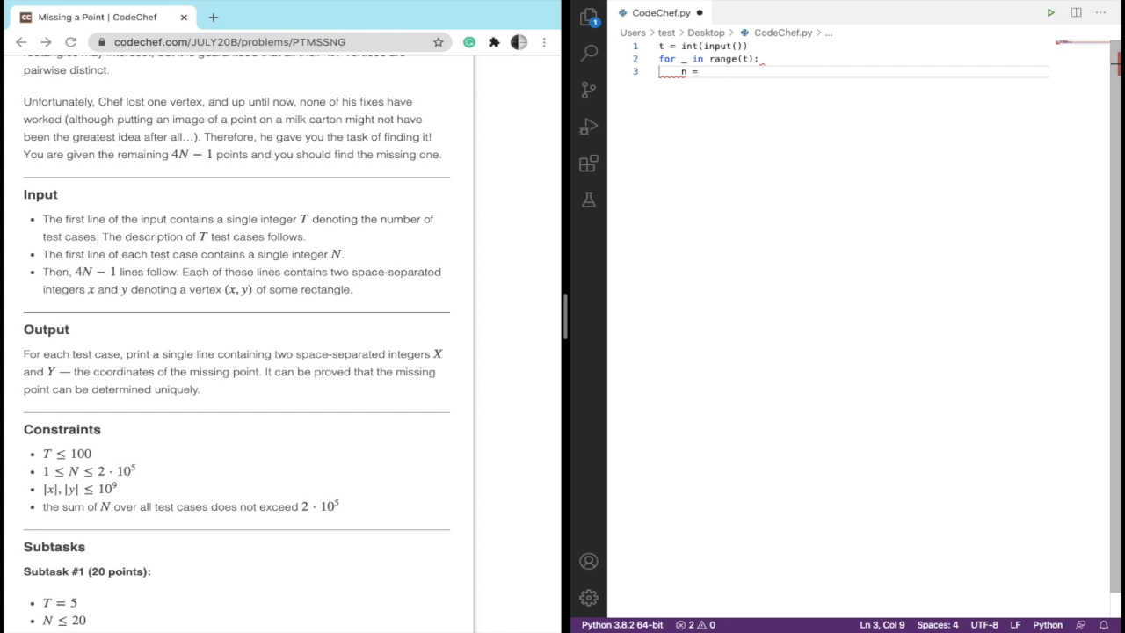
pyautogui.write('int(input())')
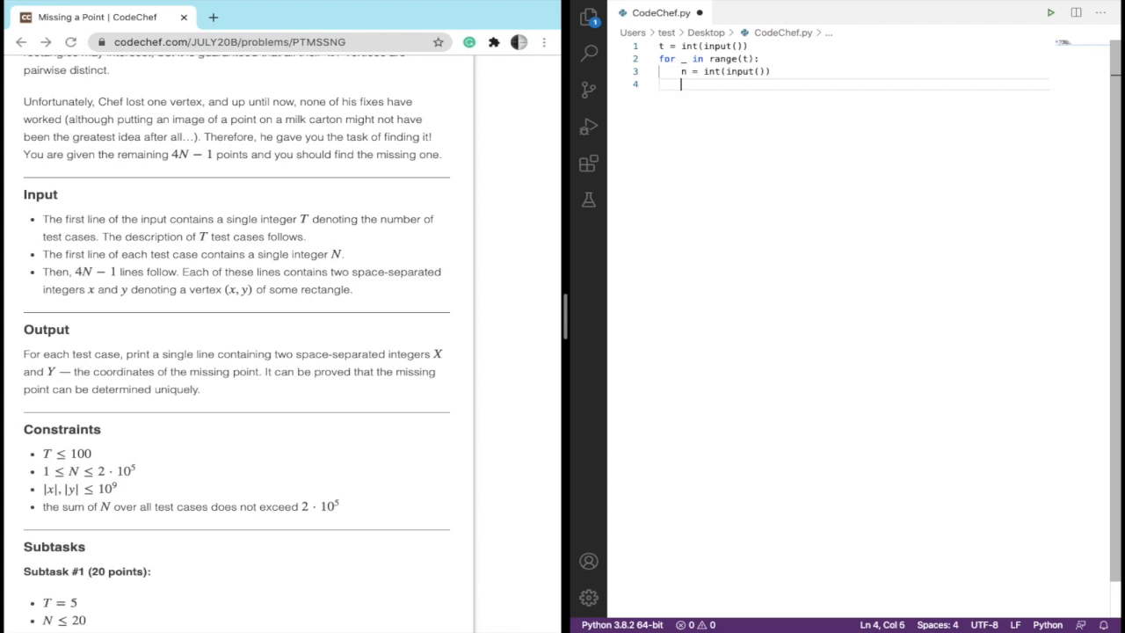
# Initialise an empty list l and two count dictionaries fcx = {} and fcy = {}
pyautogui.write('l = []')
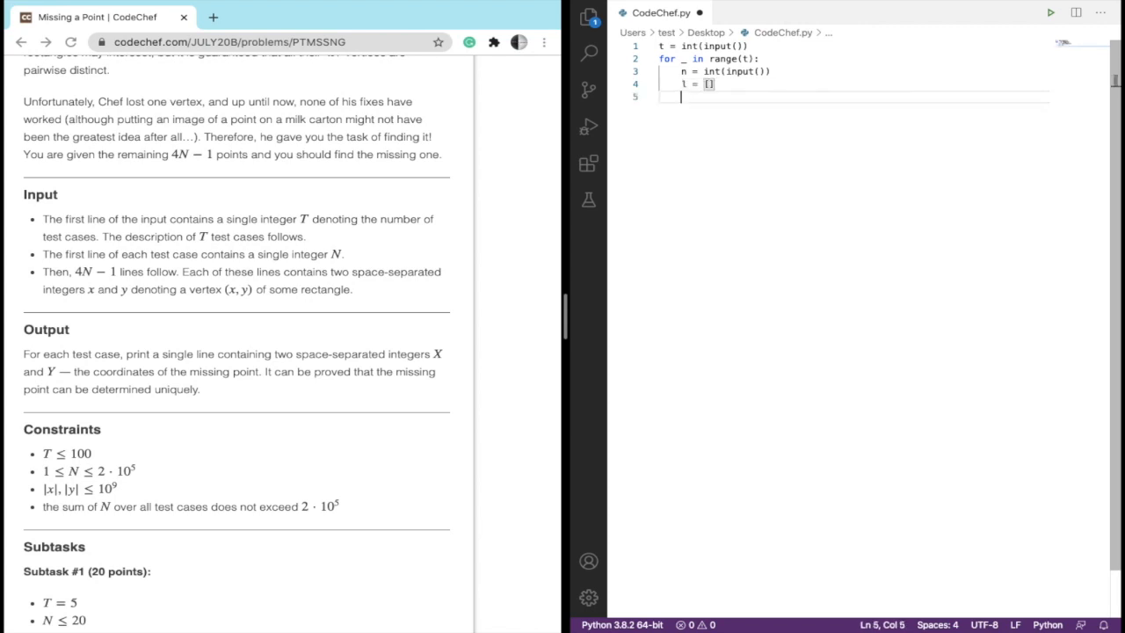
pyautogui.write('f')
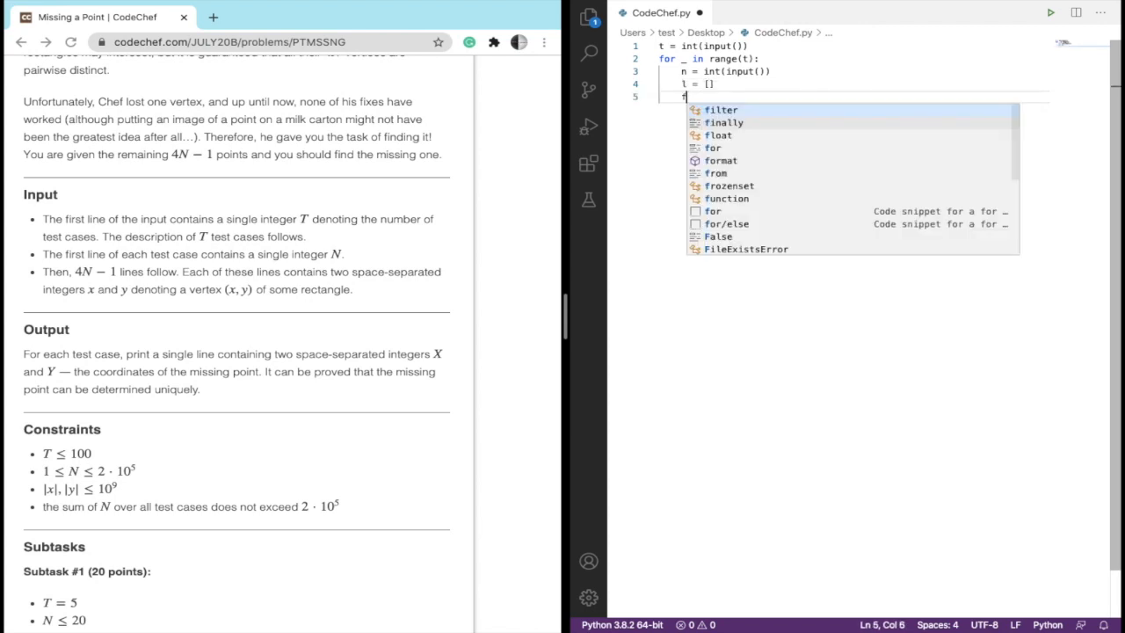
pyautogui.write('cx = {}')
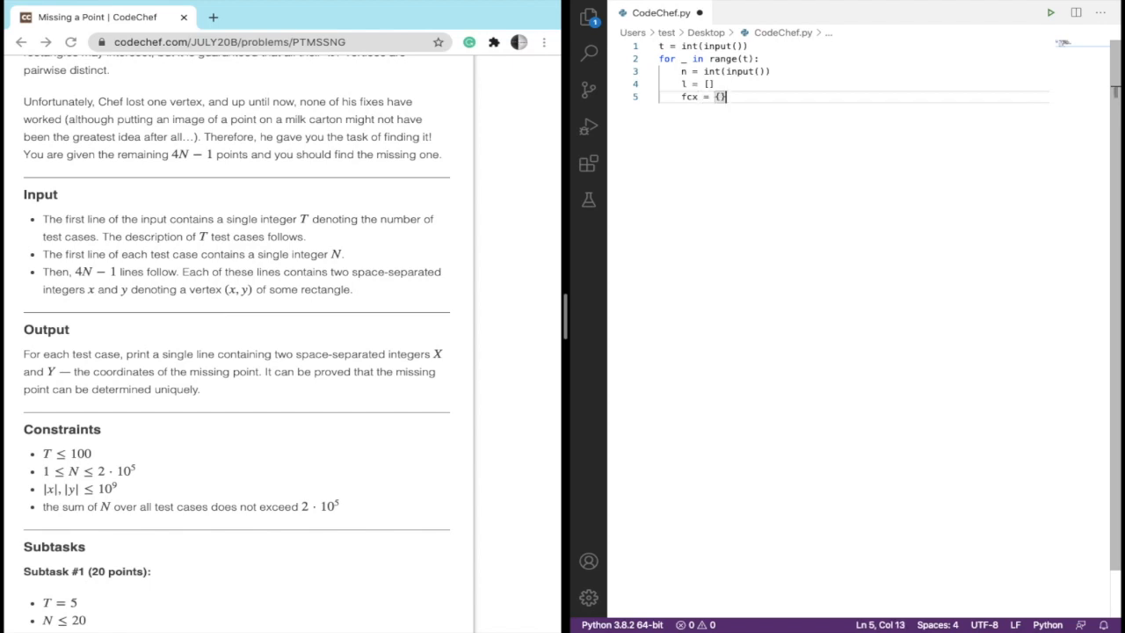
pyautogui.write('fc')
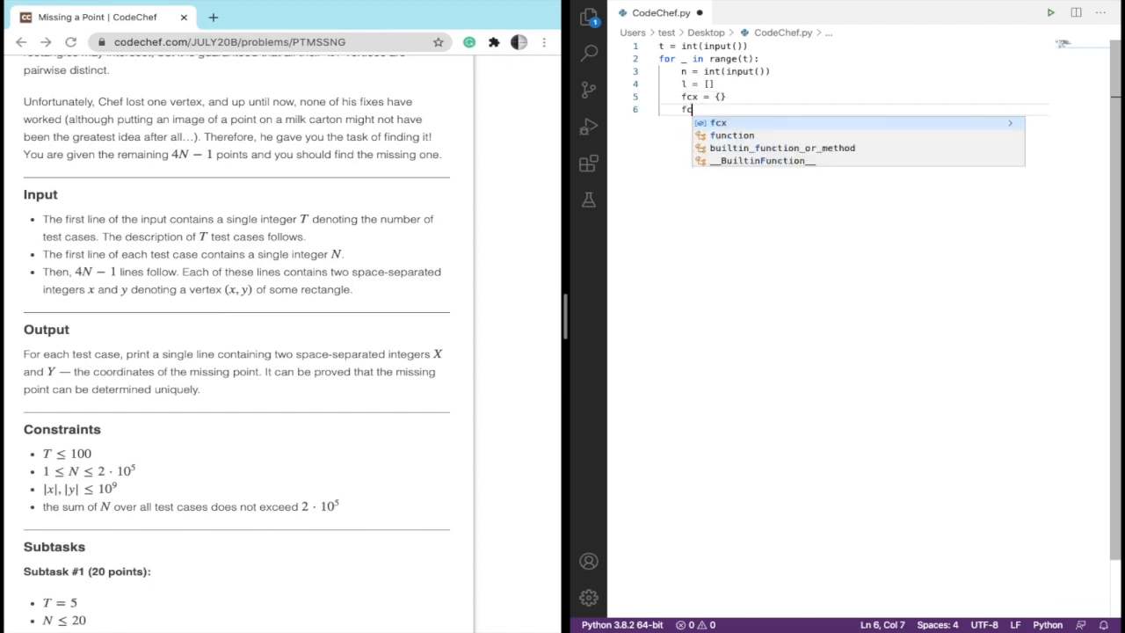
pyautogui.write('y = {}')
pyautogui.write('for __')
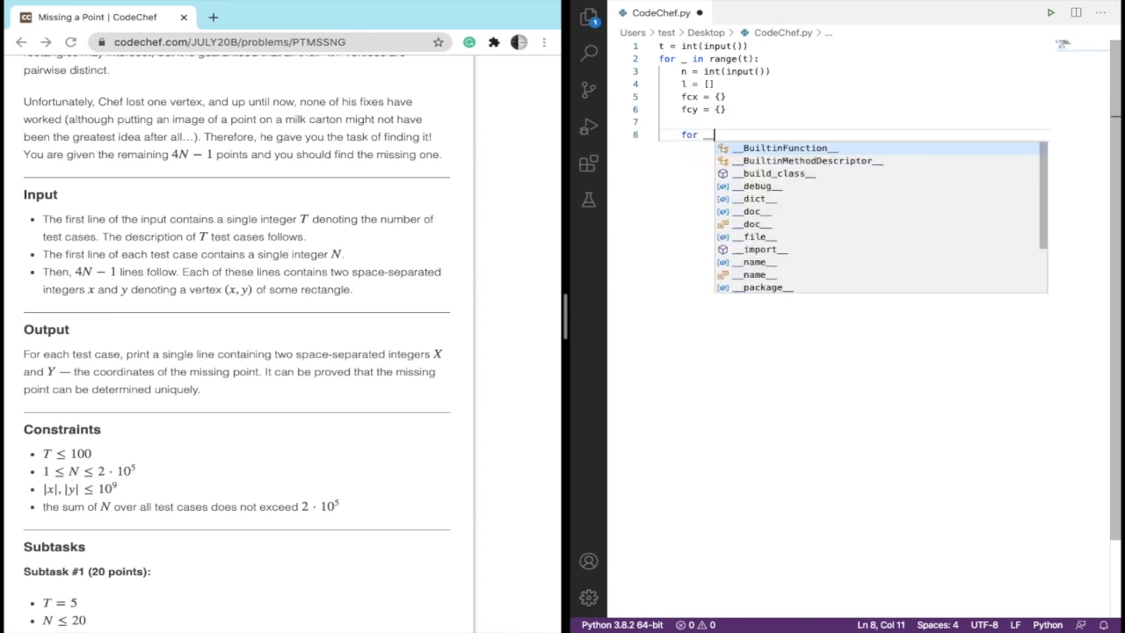
# Write the inner loop for __ in range((4*n)-1): over the points
pyautogui.write('in range((4*n')
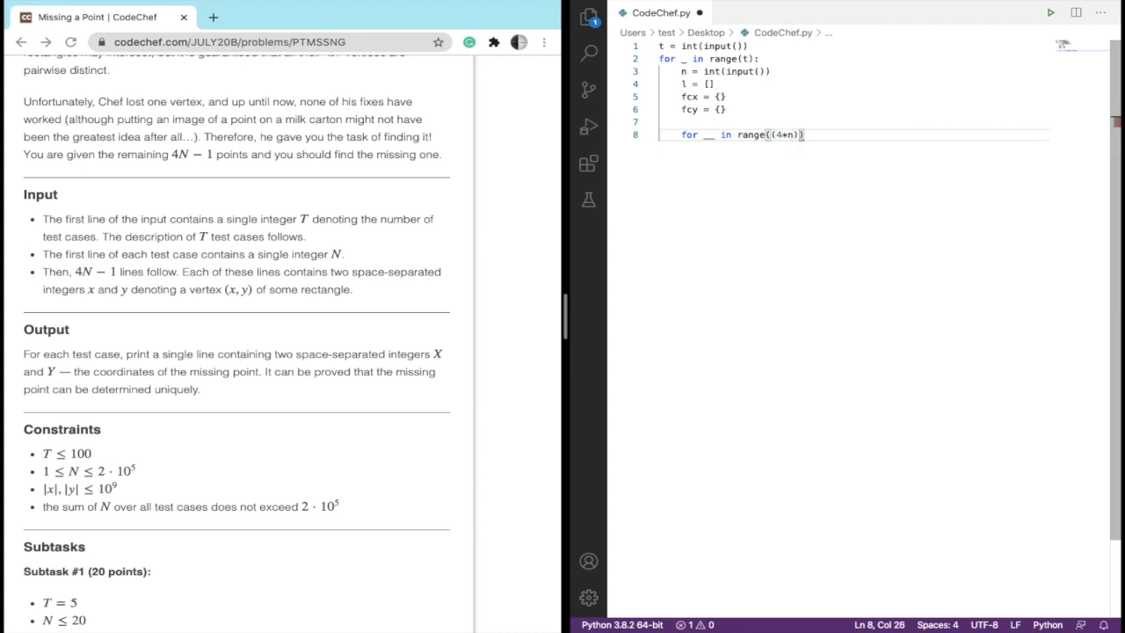
pyautogui.write('-1):')
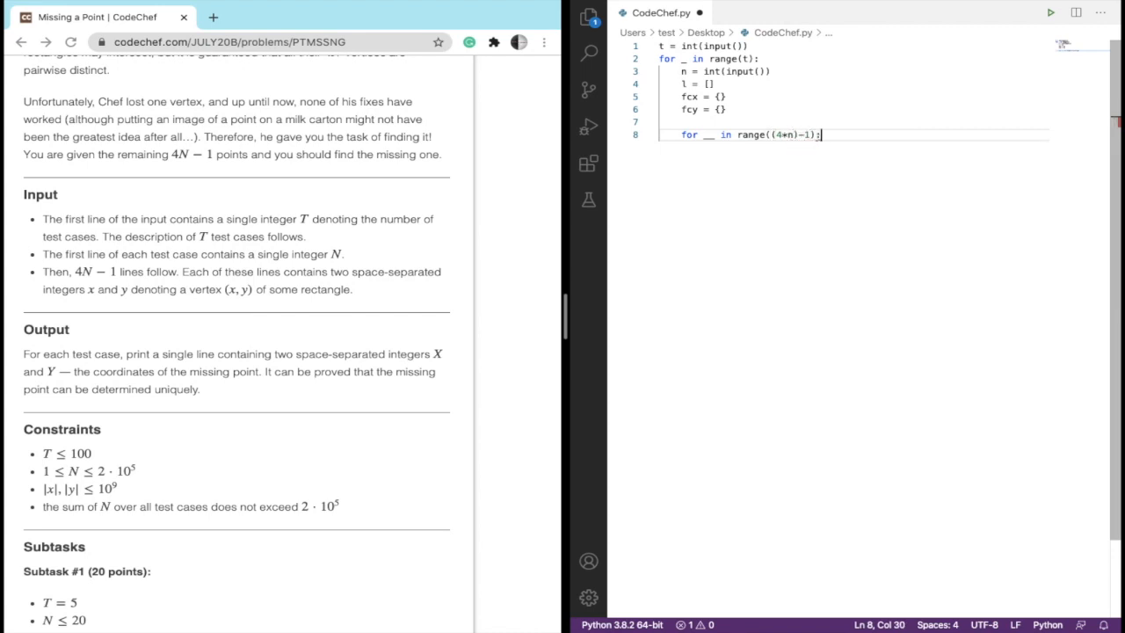
pyautogui.press('Return')
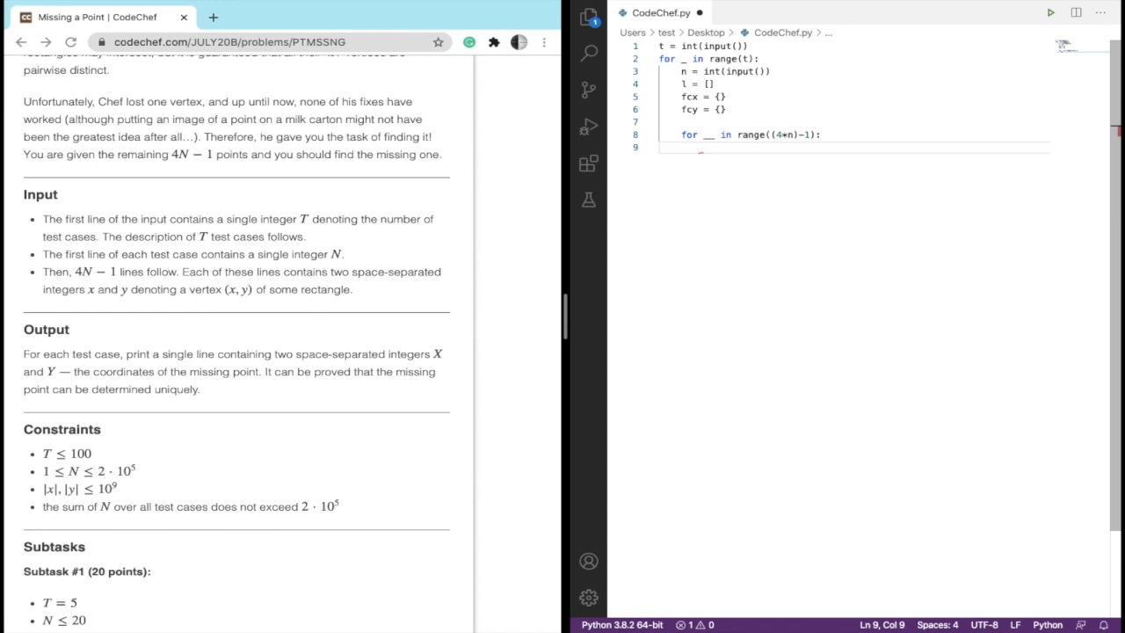
# Read each point as x, y = map(int, input().rstrip().split())
pyautogui.write('x, y = map')
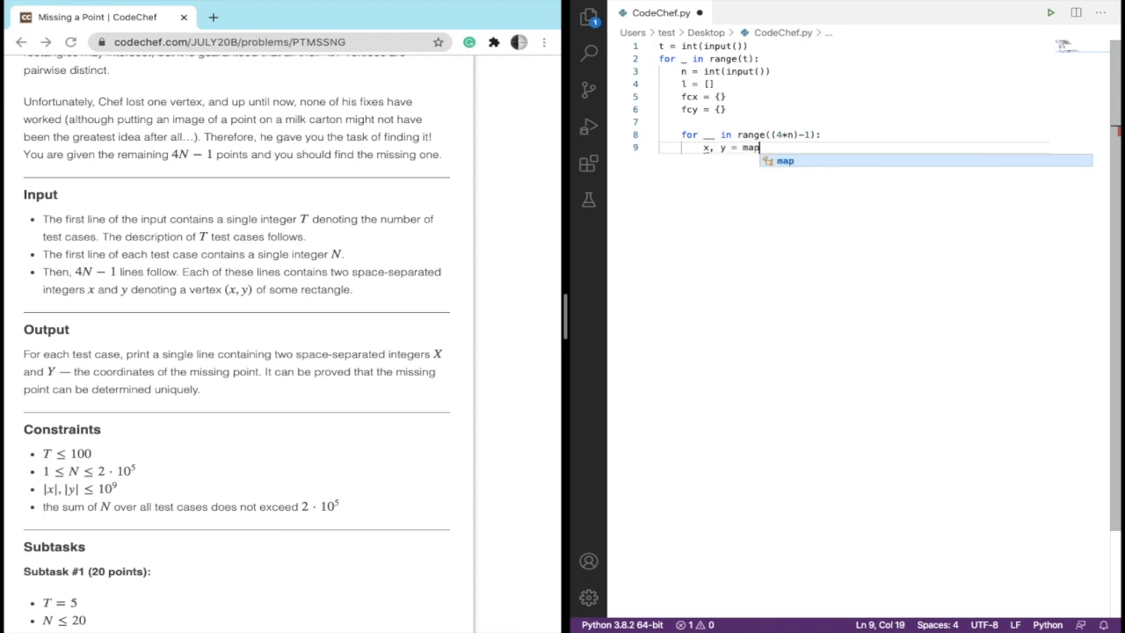
pyautogui.write('(int,')
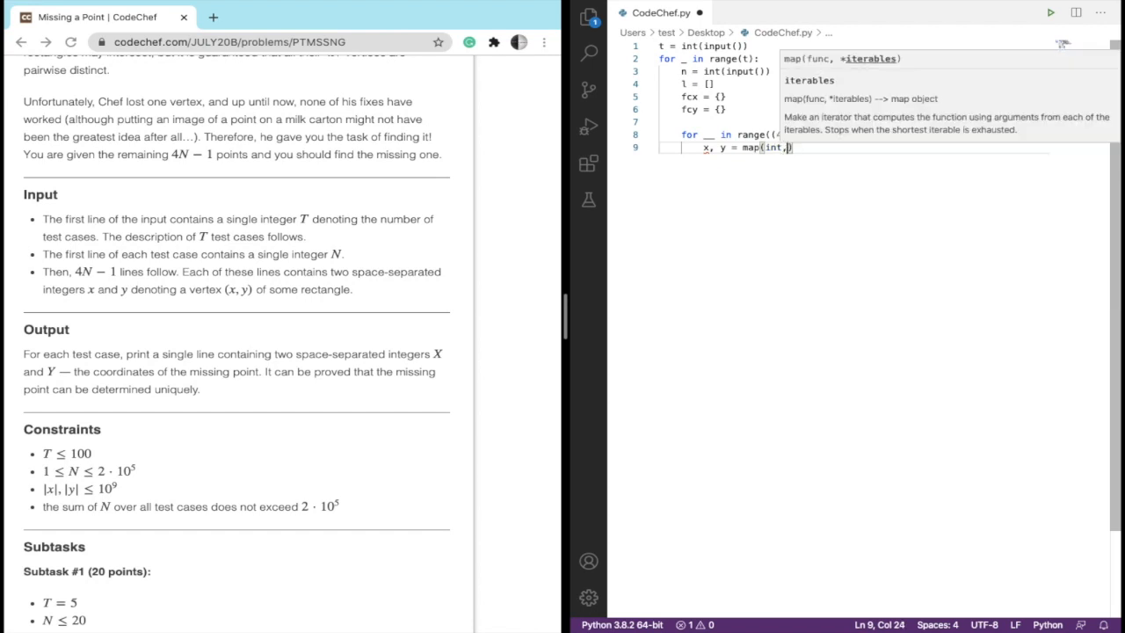
pyautogui.write('input')
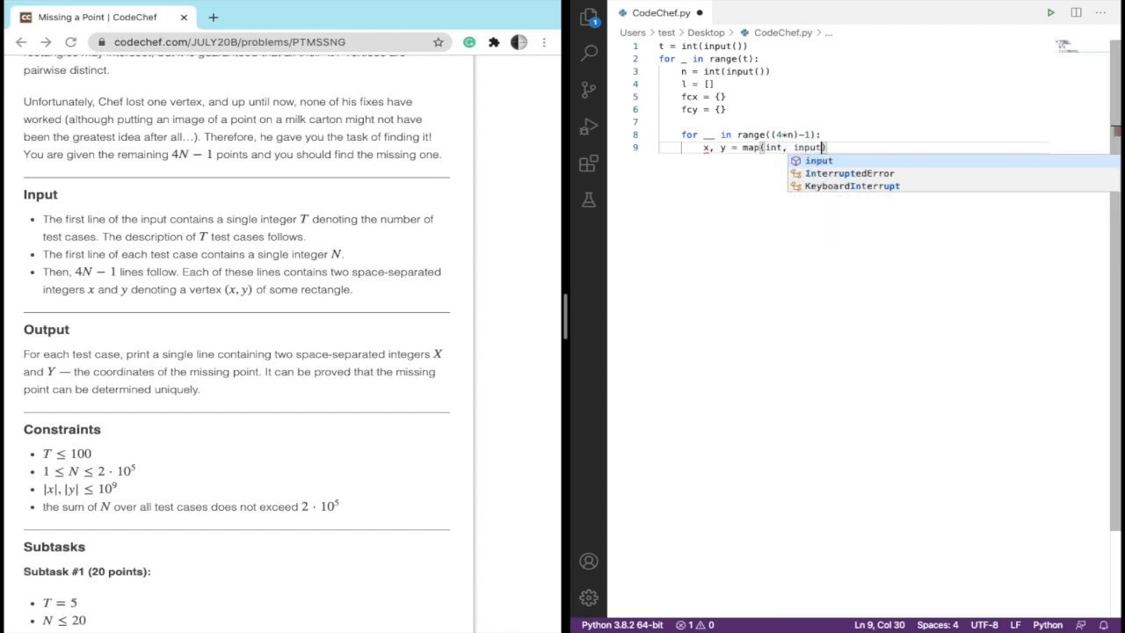
pyautogui.write('.rsp')
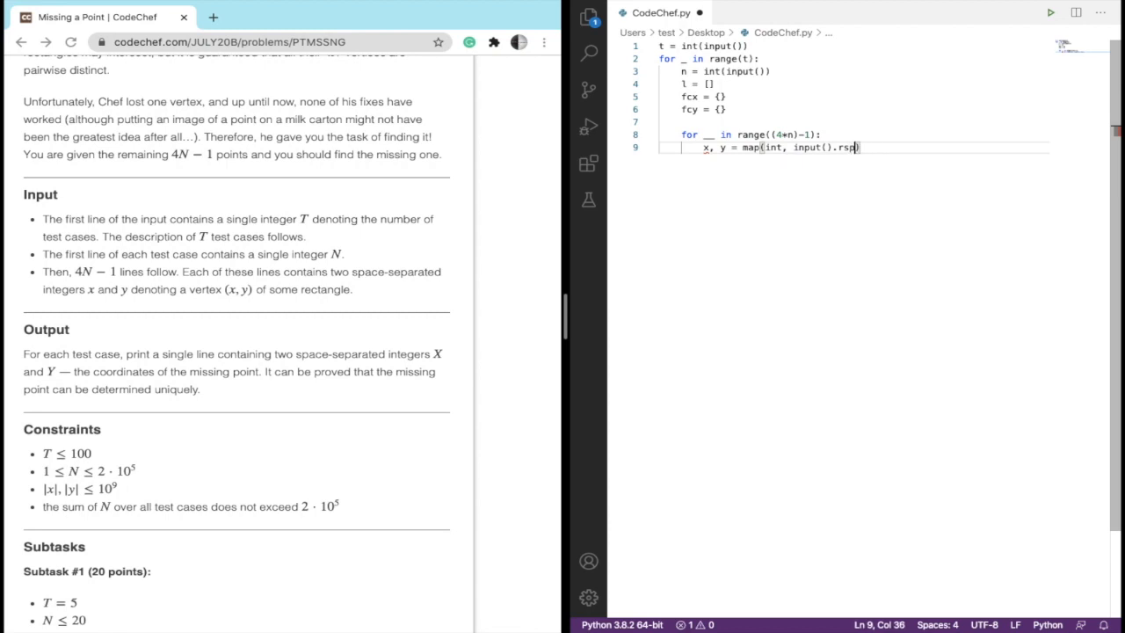
pyautogui.write('trip(')
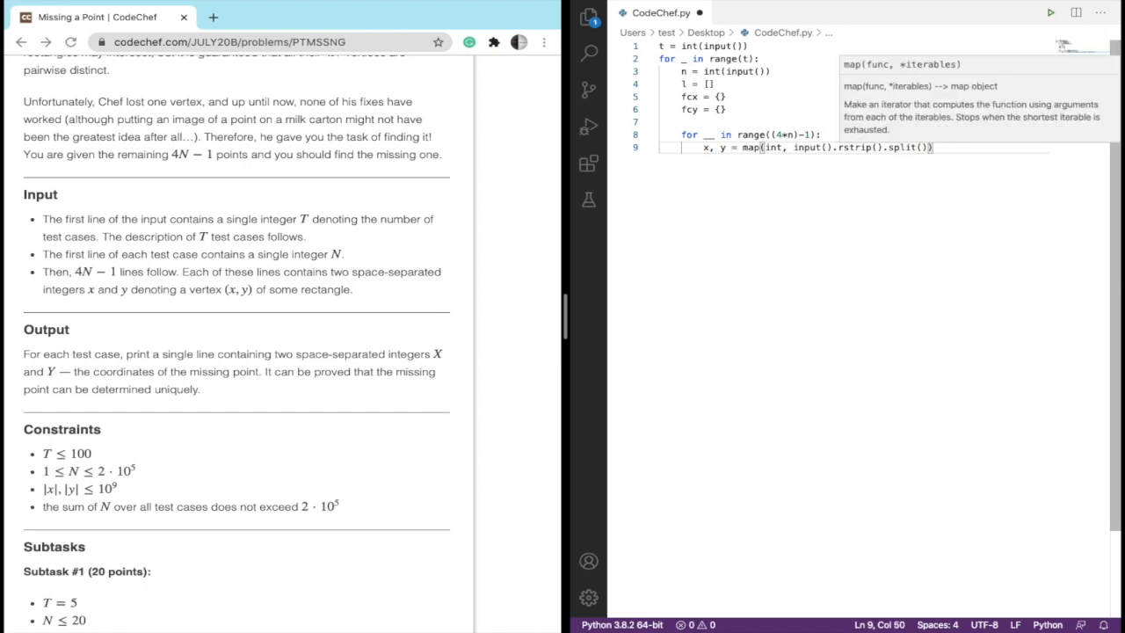
pyautogui.write('t')
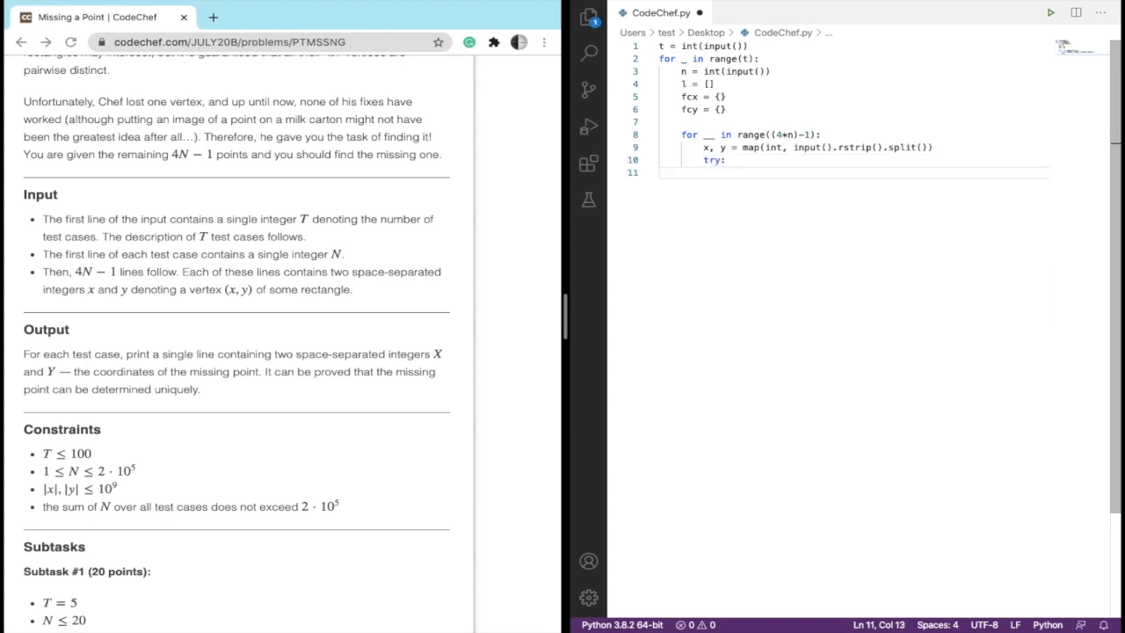
# Count x in fcx with fcx[x] += 1, falling back to fcx[x] = 1 on KeyError
pyautogui.write('fcx')
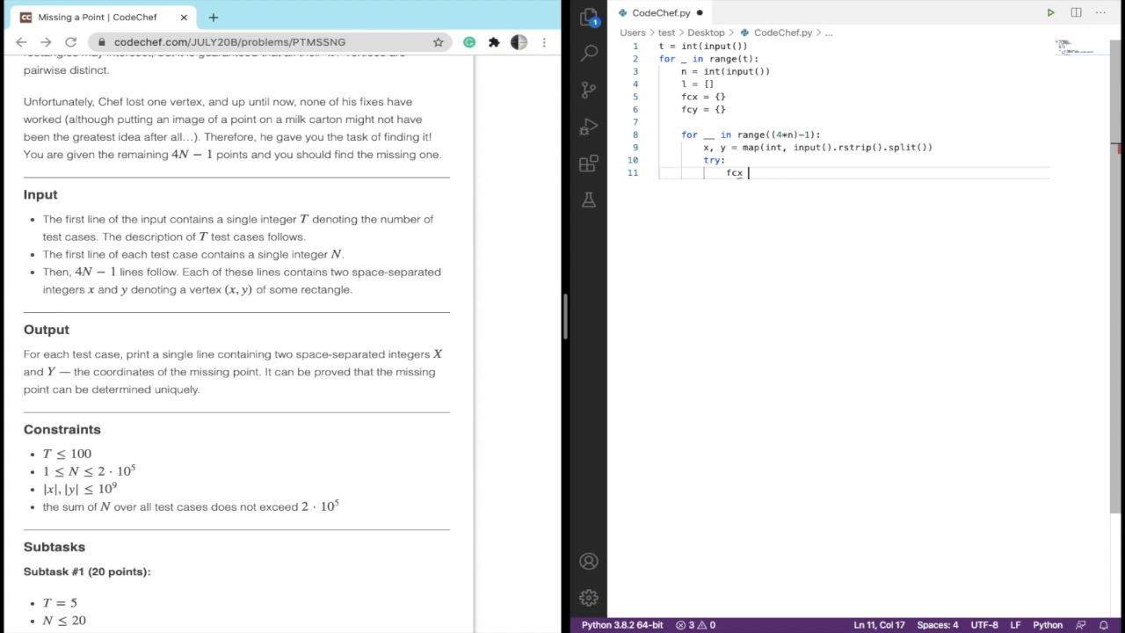
pyautogui.write('[')
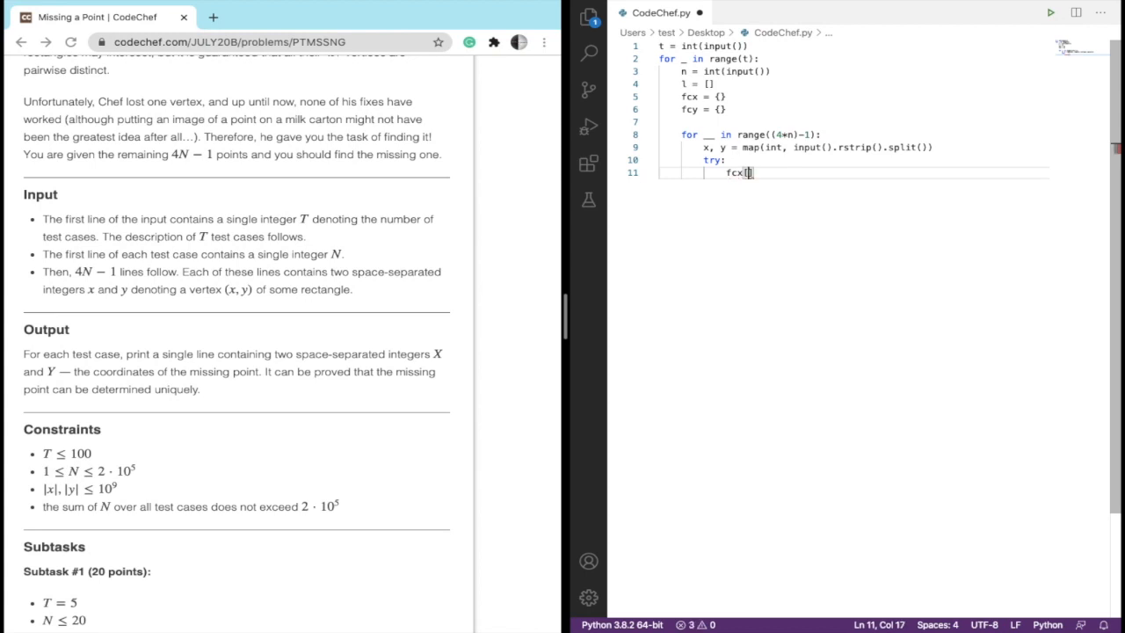
pyautogui.write('] =')
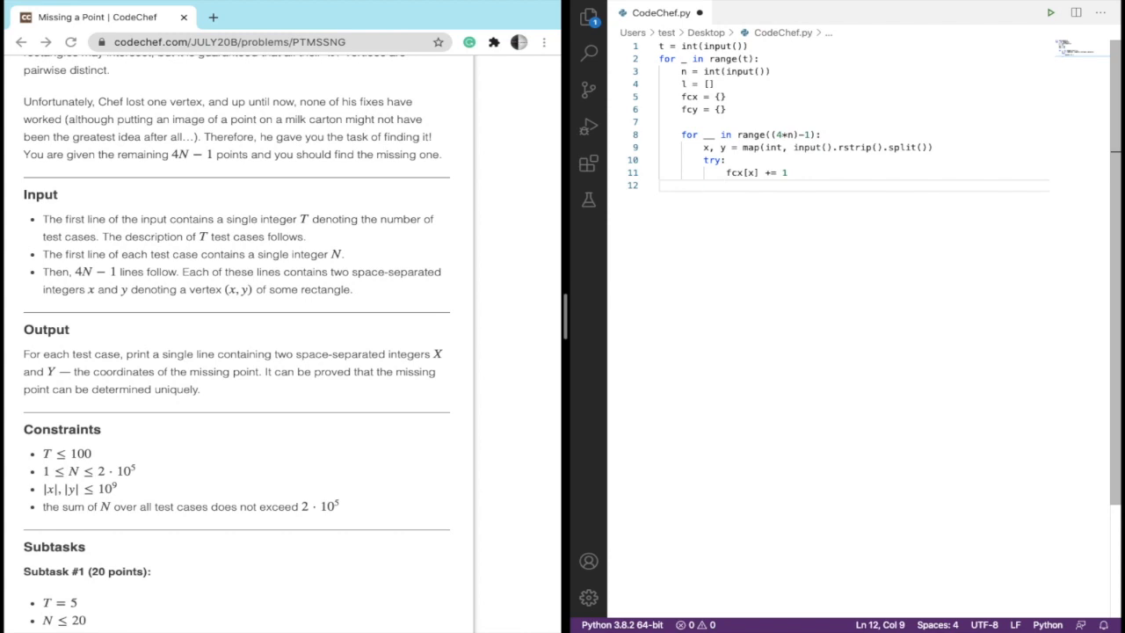
pyautogui.write('except')
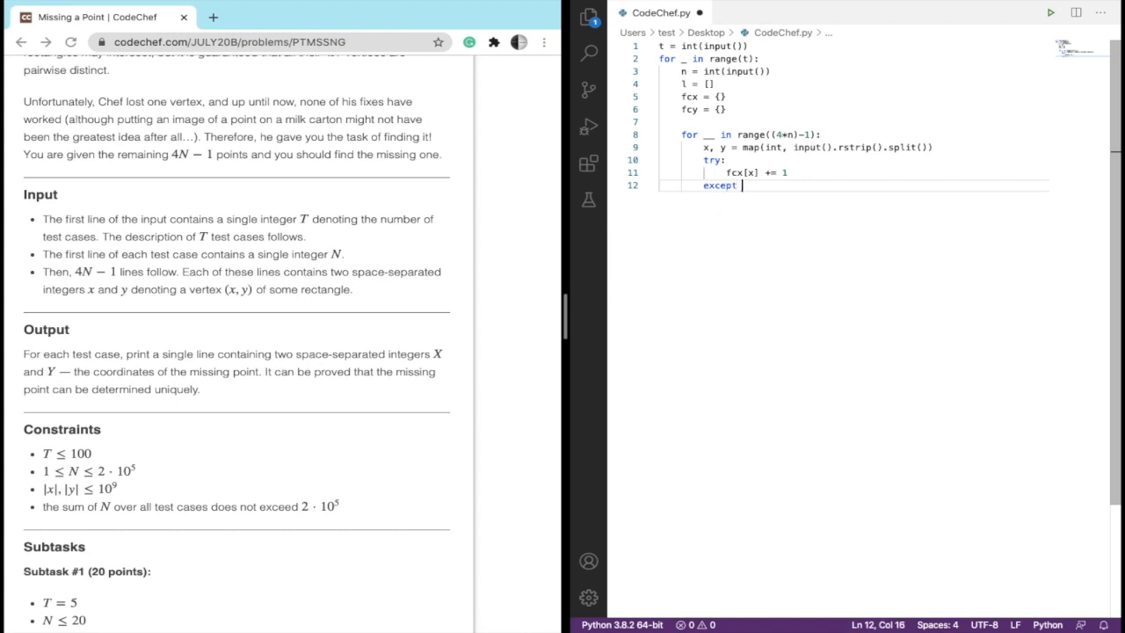
pyautogui.write('KeyError:')
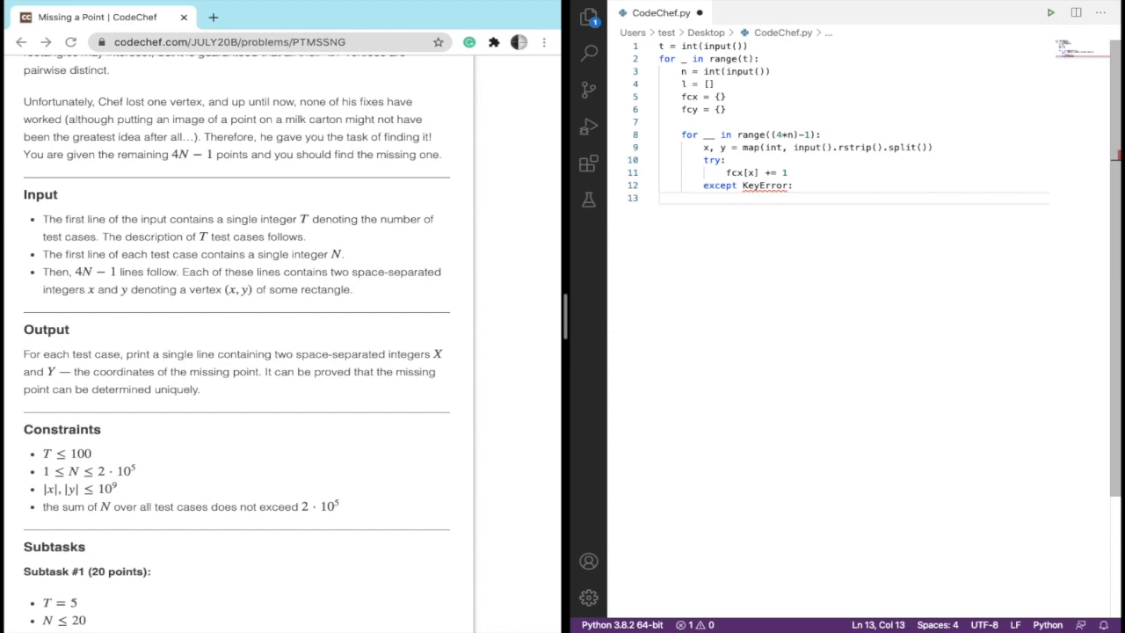
pyautogui.write('fcx[')
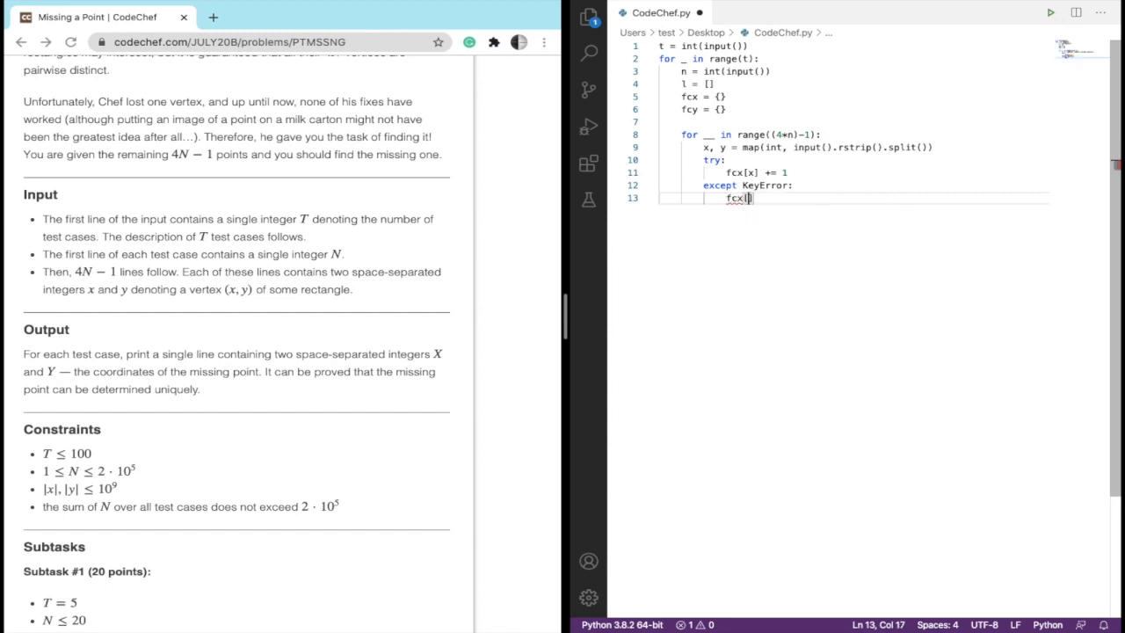
pyautogui.write('x] = 1')
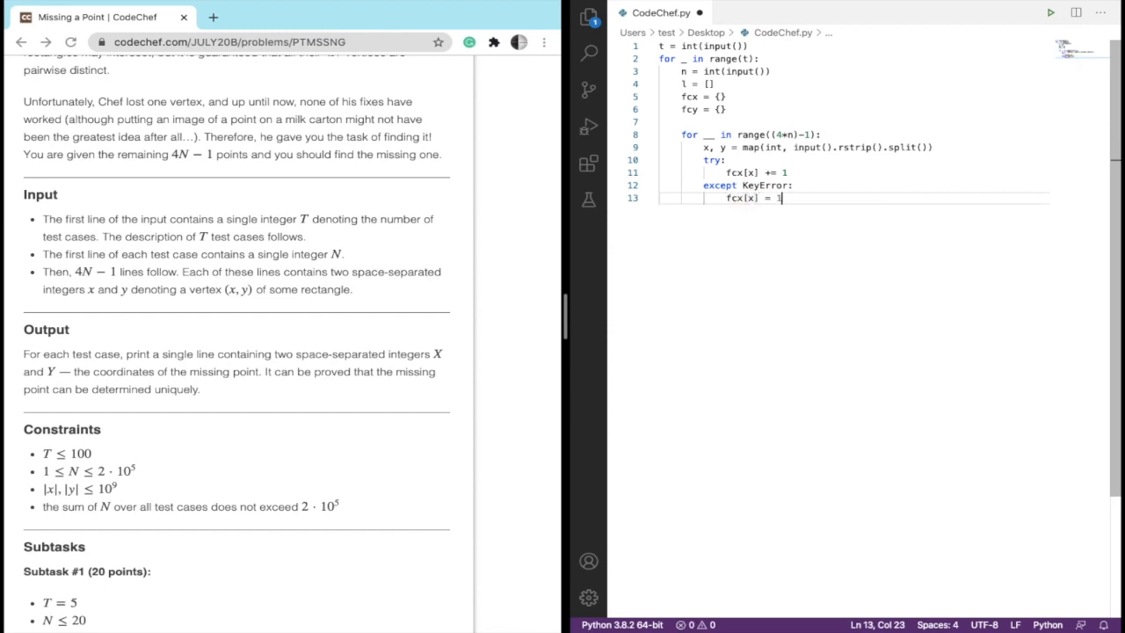
pyautogui.press('enter')
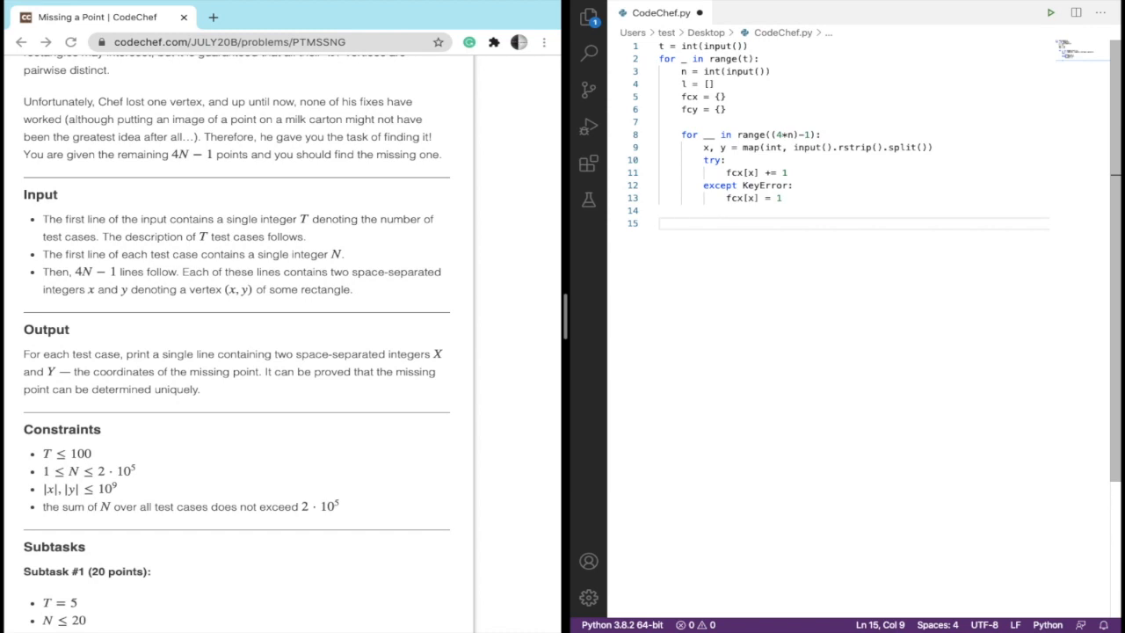
pyautogui.write('try:')
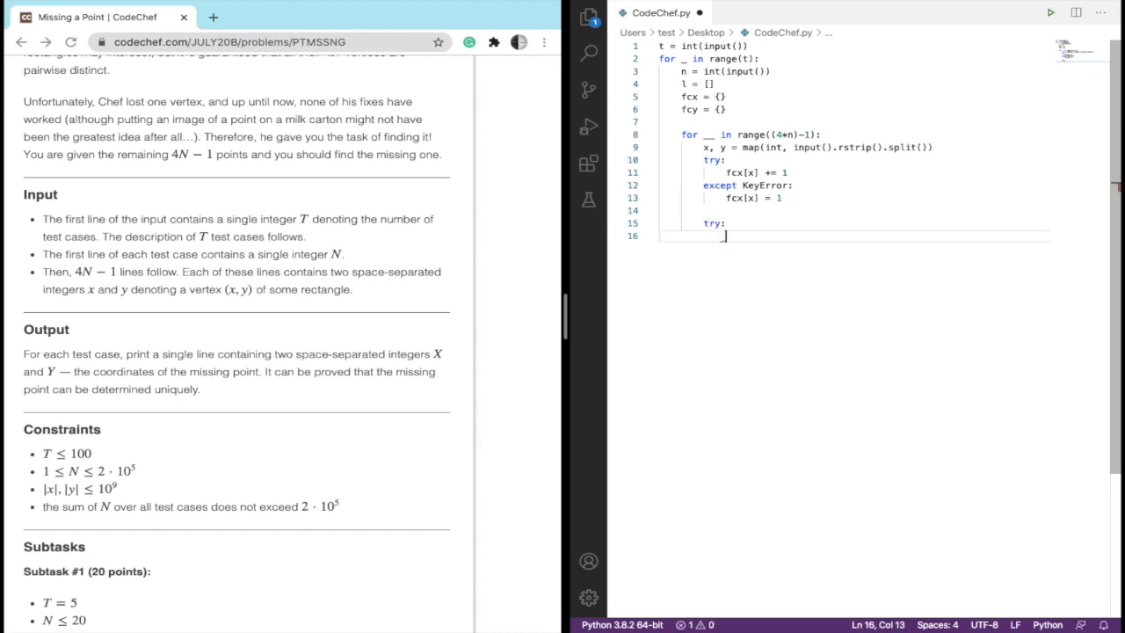
# Count y in fcy with fcy[y] += 1, falling back to fcy[y] = 1 on KeyError
pyautogui.write('fcy[y]')
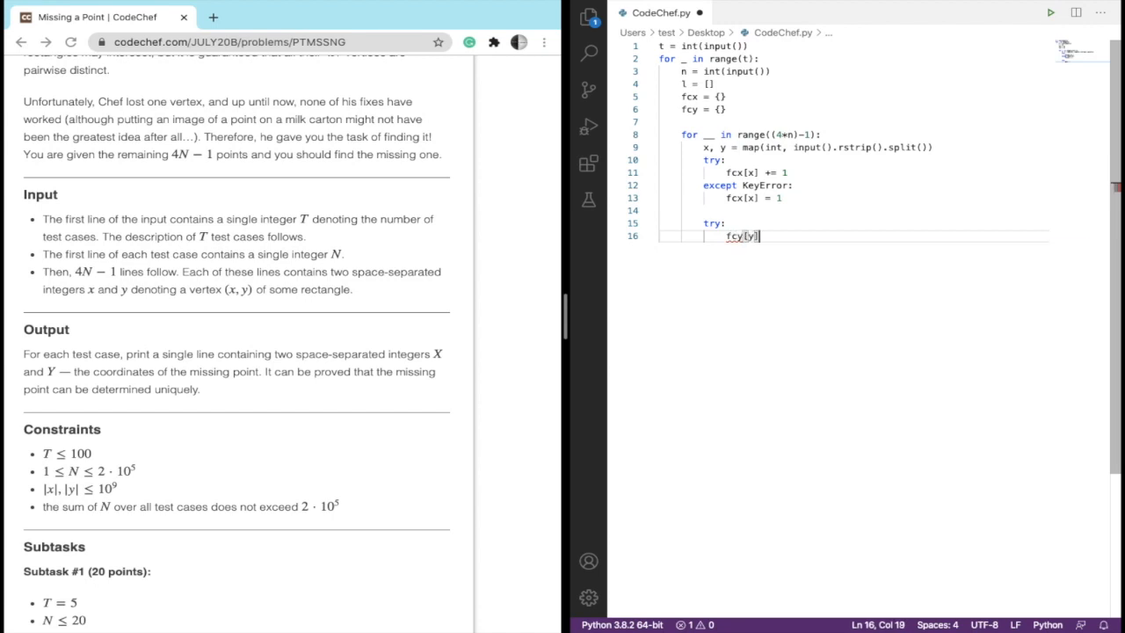
pyautogui.write('+= 1')
pyautogui.write('except')
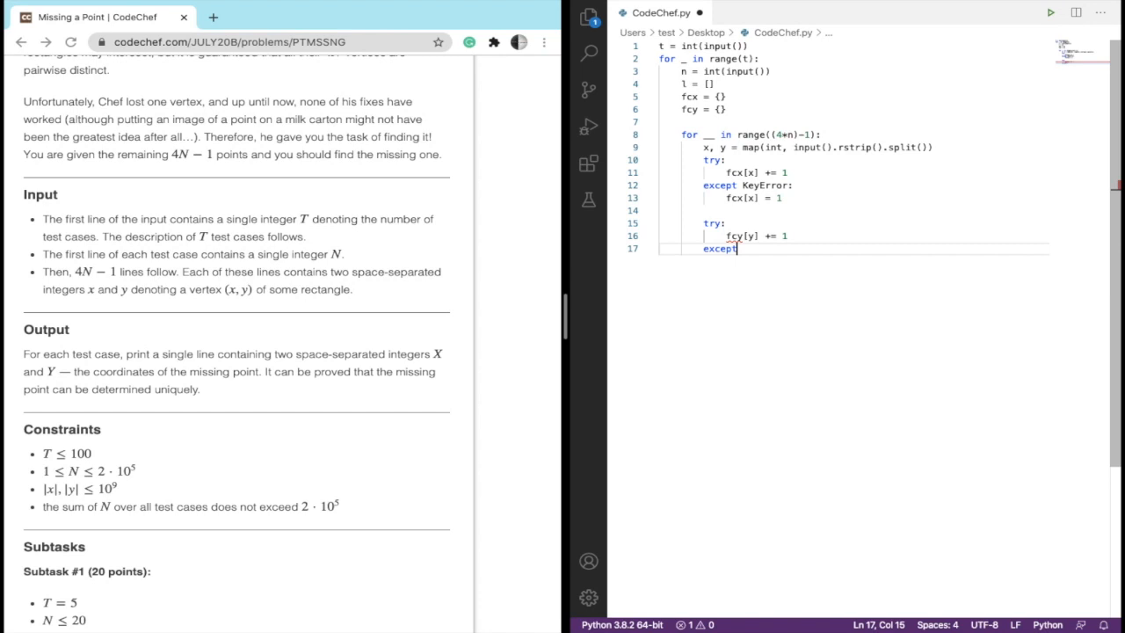
pyautogui.write('key')
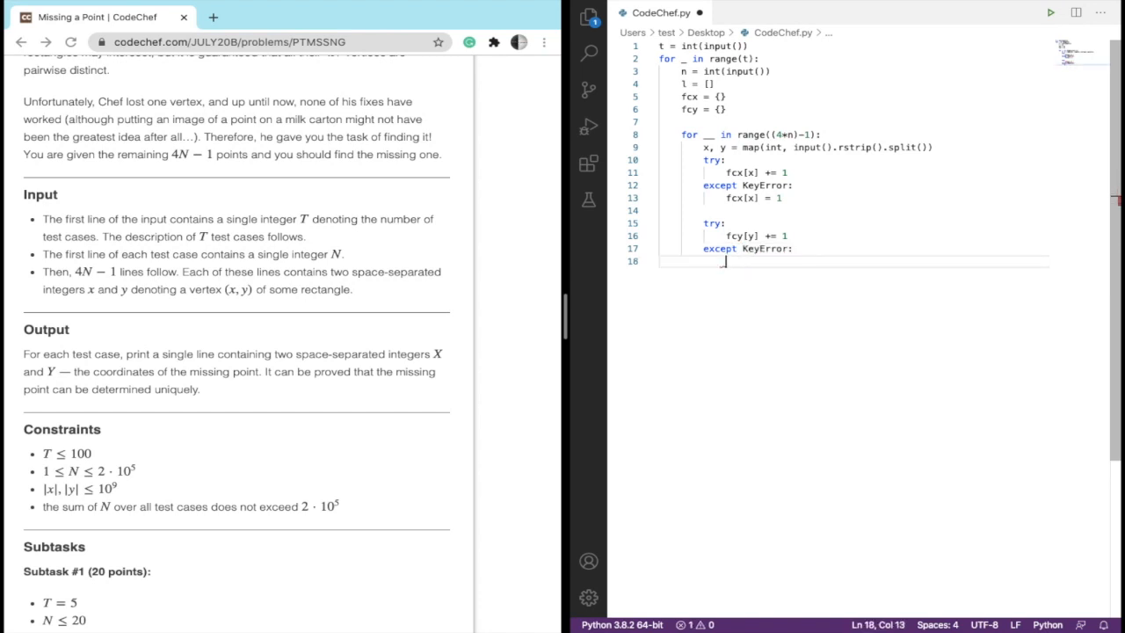
pyautogui.write('fcy[]')
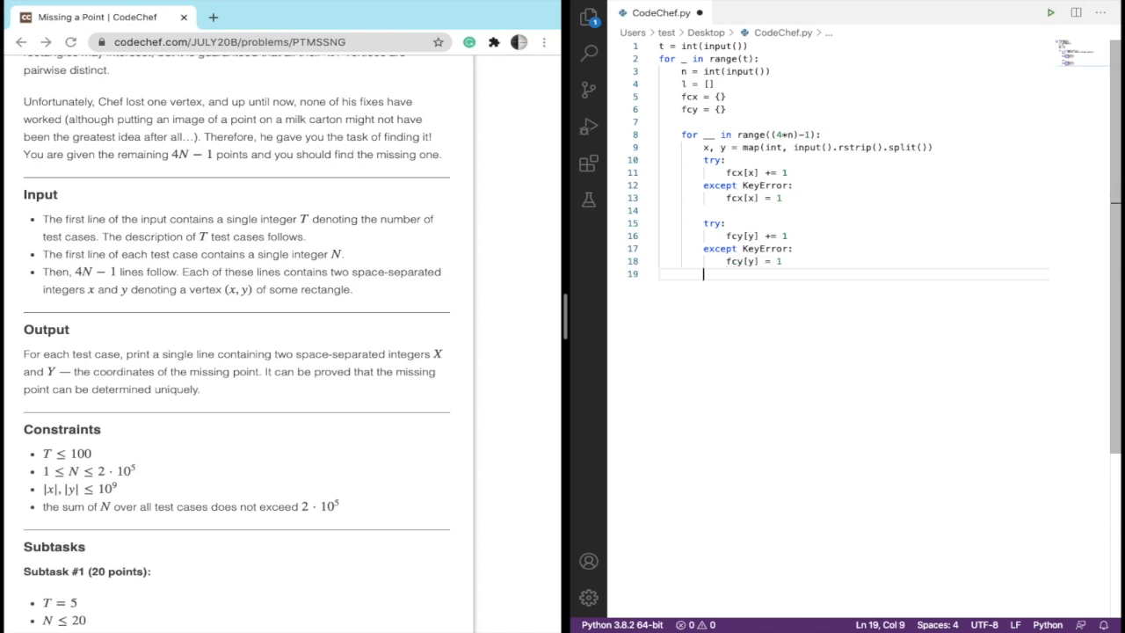
pyautogui.press('enter')
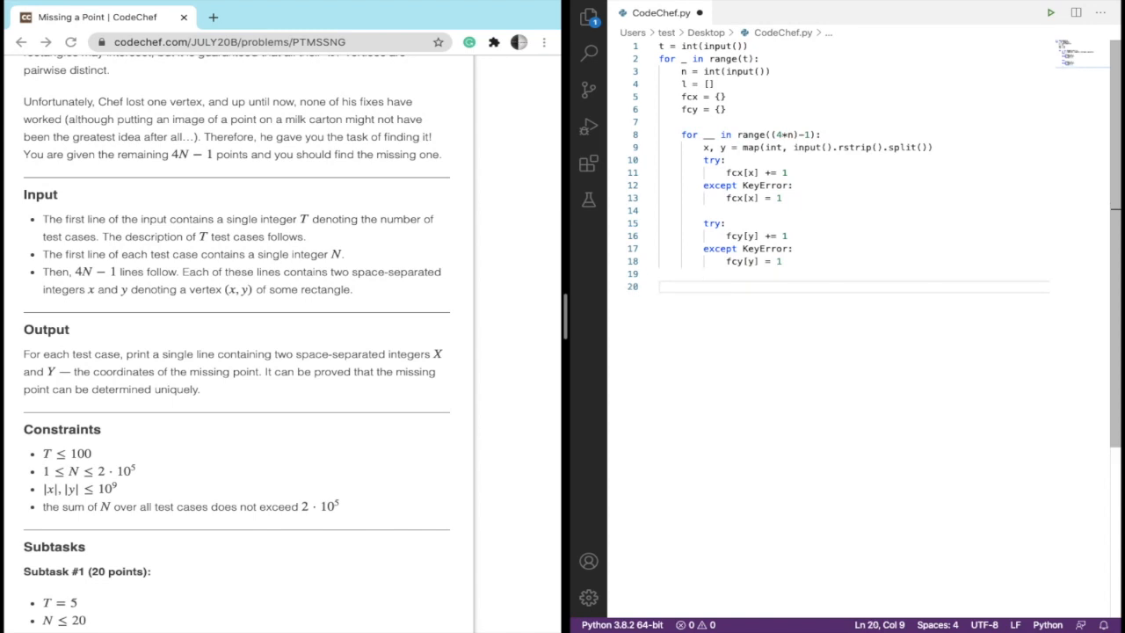
# Loop for i in fcx and break when fcx[i]%2 != 0, the odd-count x
pyautogui.write('for i in fcx:')
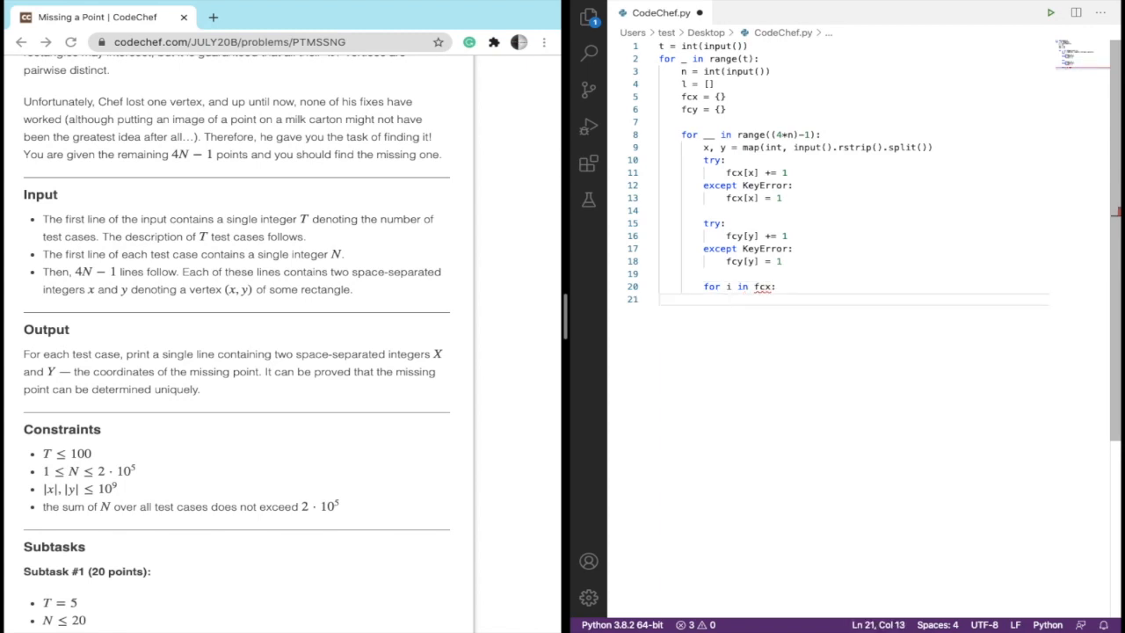
pyautogui.write('if g')
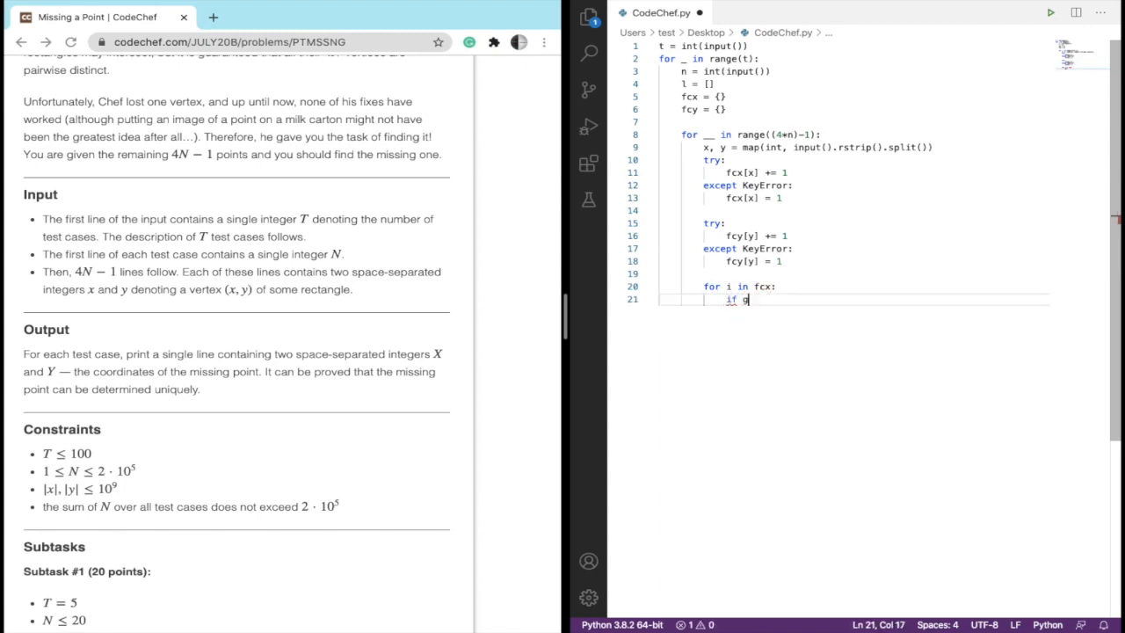
pyautogui.write('cx')
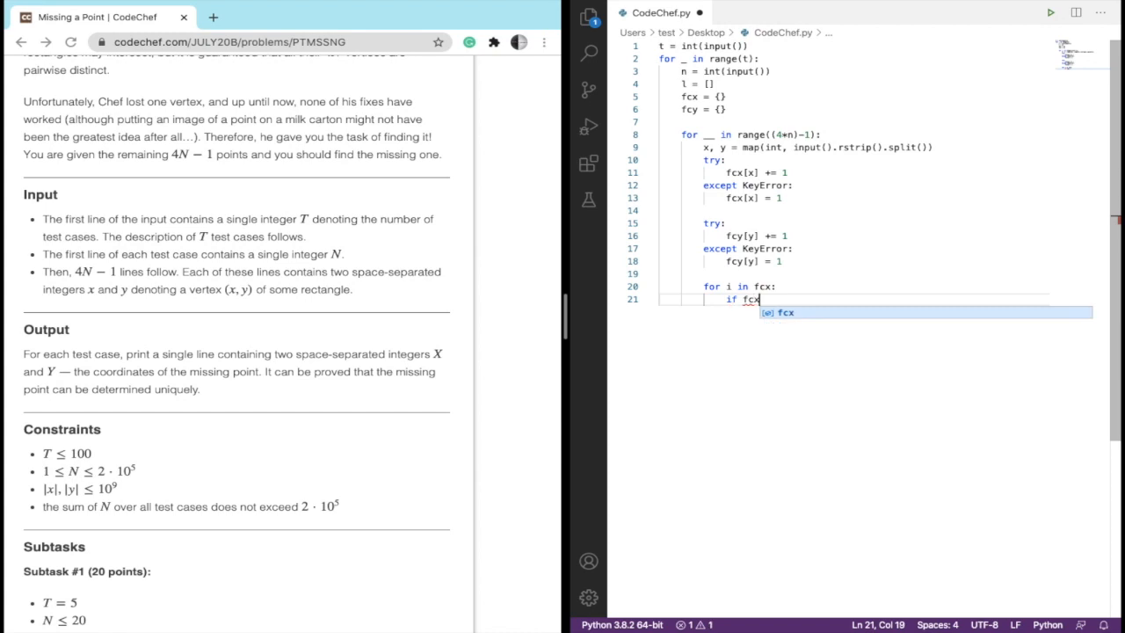
pyautogui.write('[i')
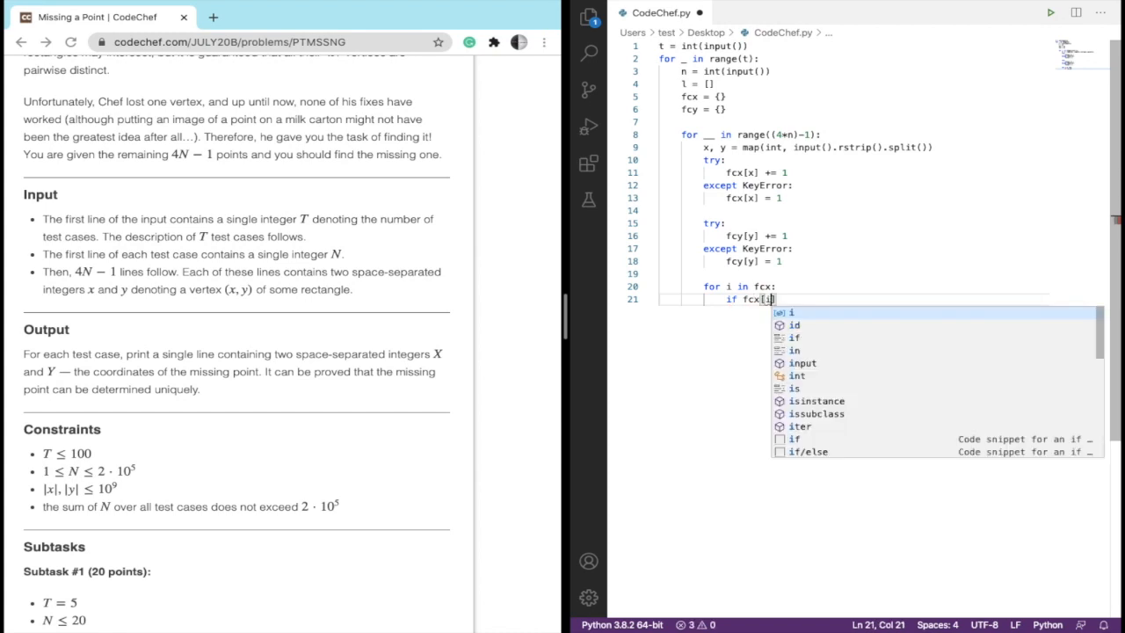
pyautogui.write('n')
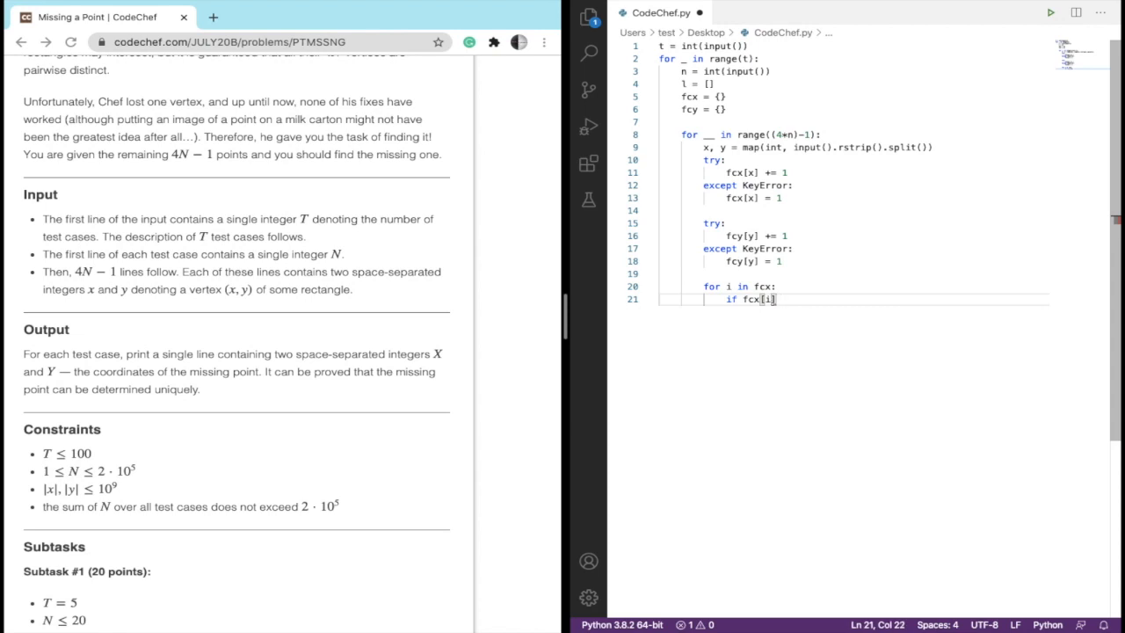
pyautogui.write('%2')
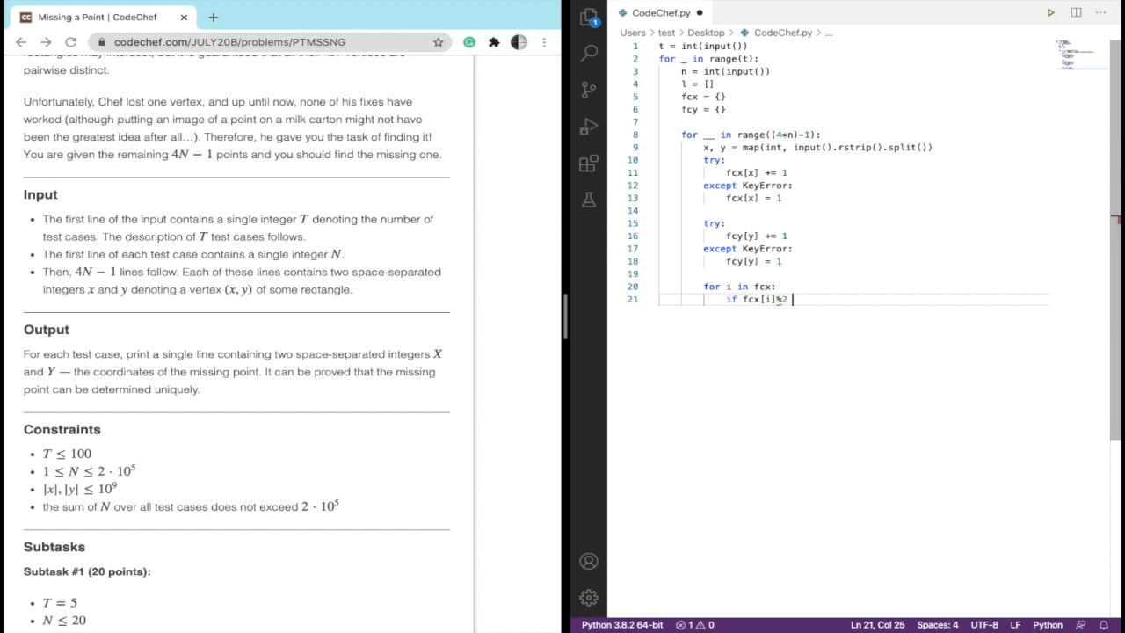
pyautogui.write('=')
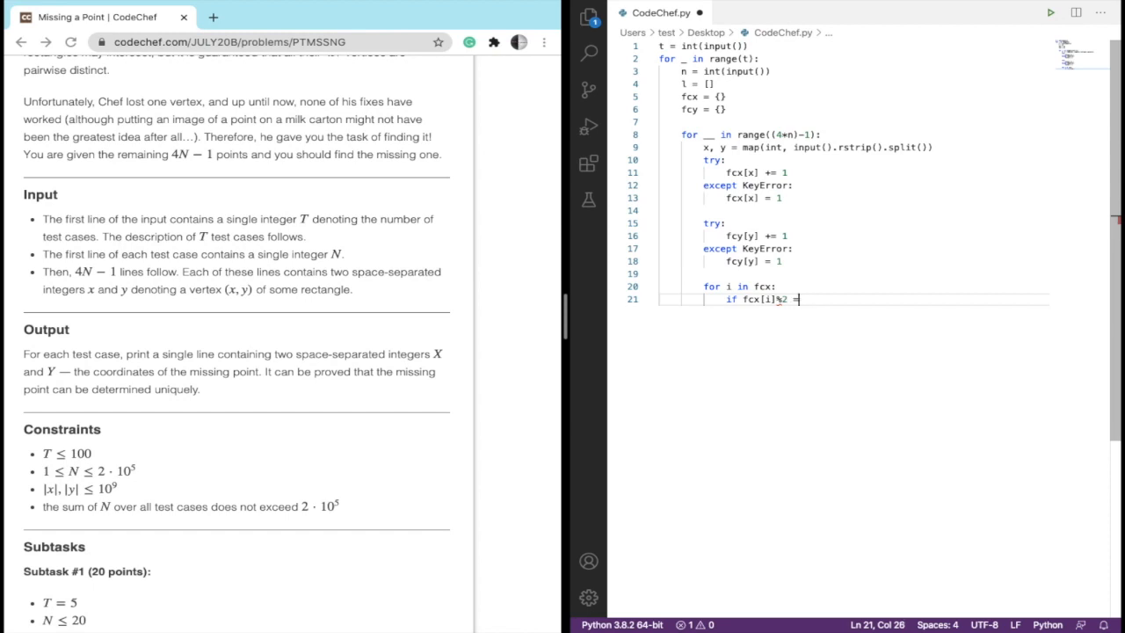
pyautogui.write('!-')
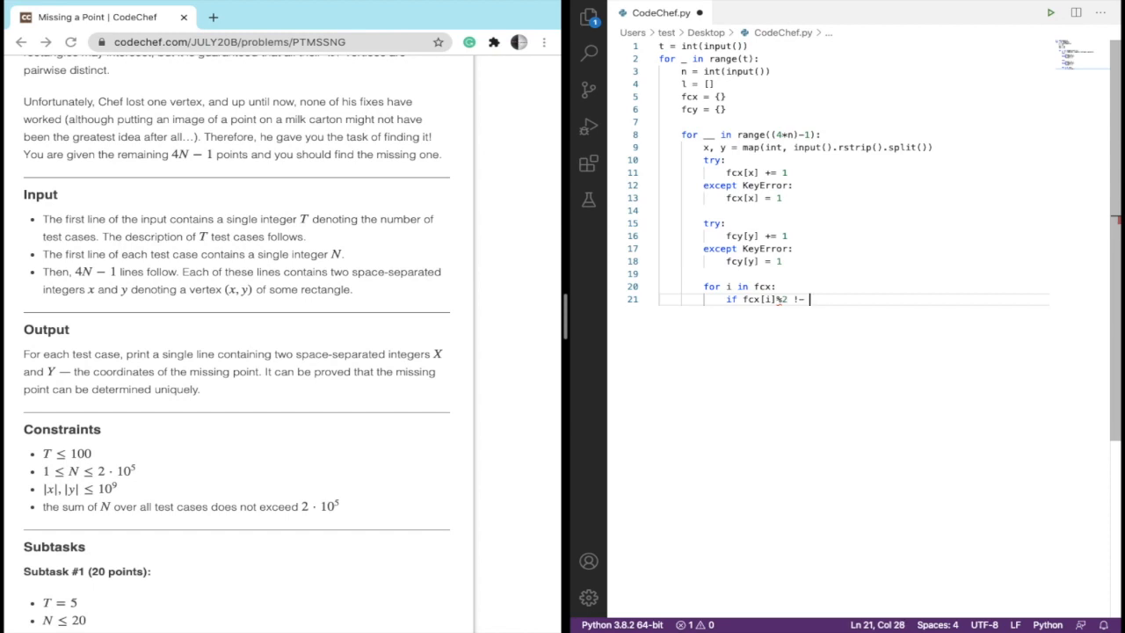
pyautogui.write('0:')
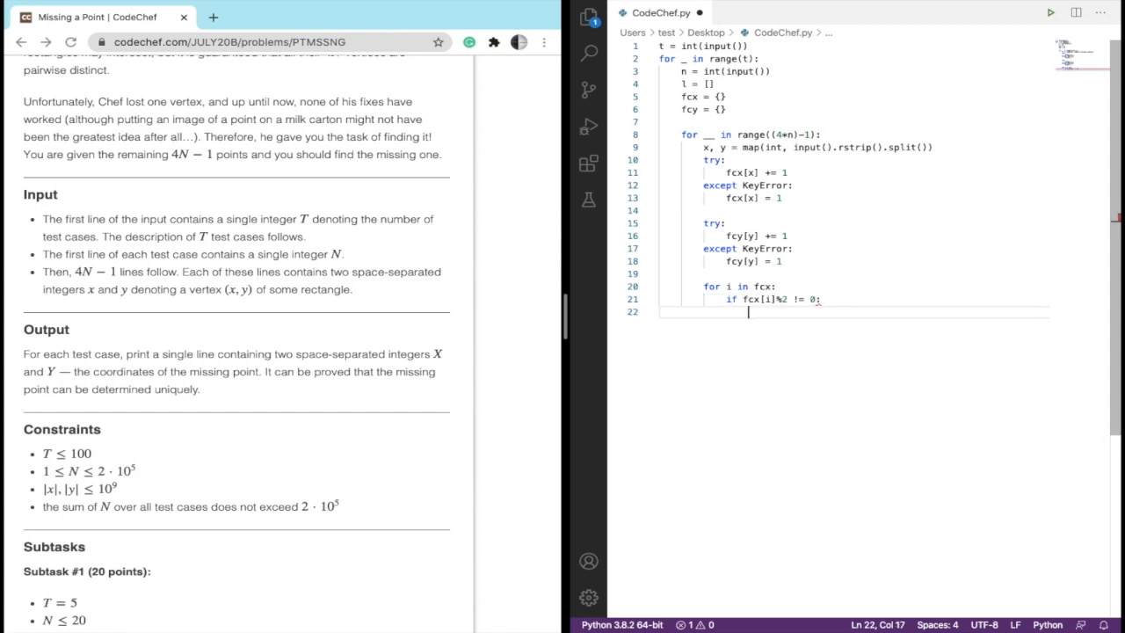
pyautogui.write('break')
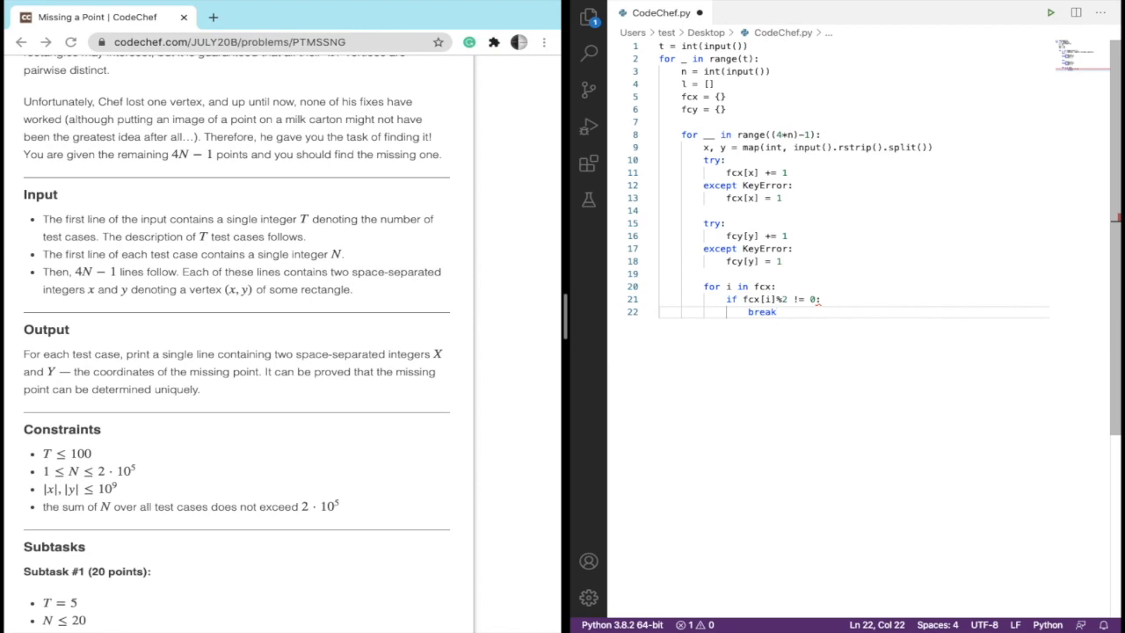
pyautogui.press('enter')
pyautogui.write('for')
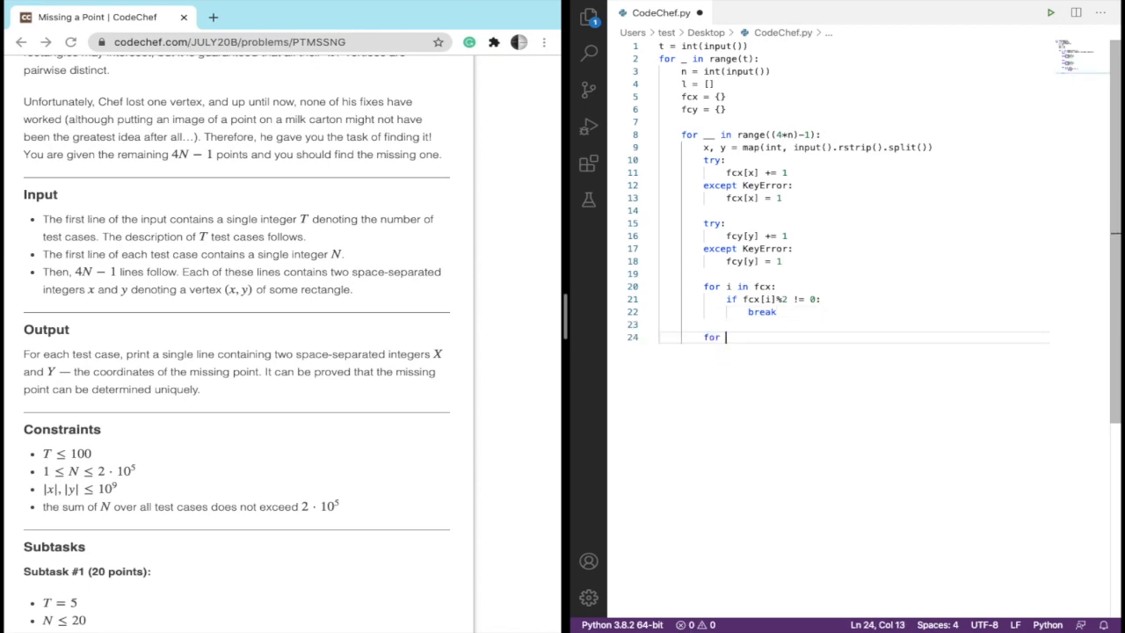
# Loop for j in fcy and break when fcy[j]%2 != 0, the odd-count y
pyautogui.write('j in')
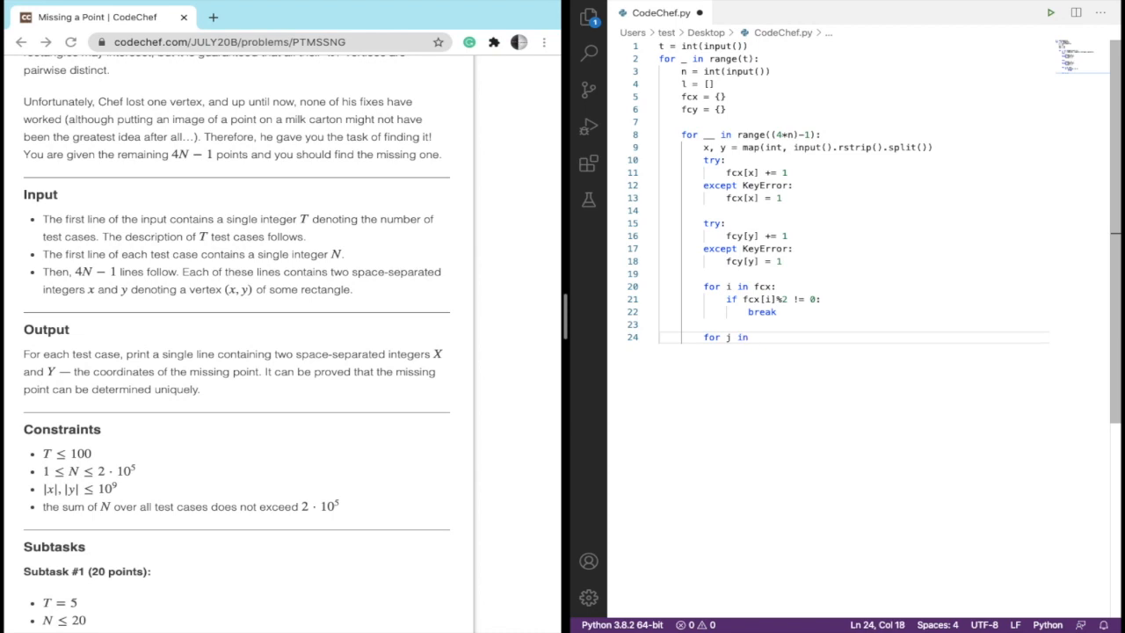
pyautogui.write('fcy:')
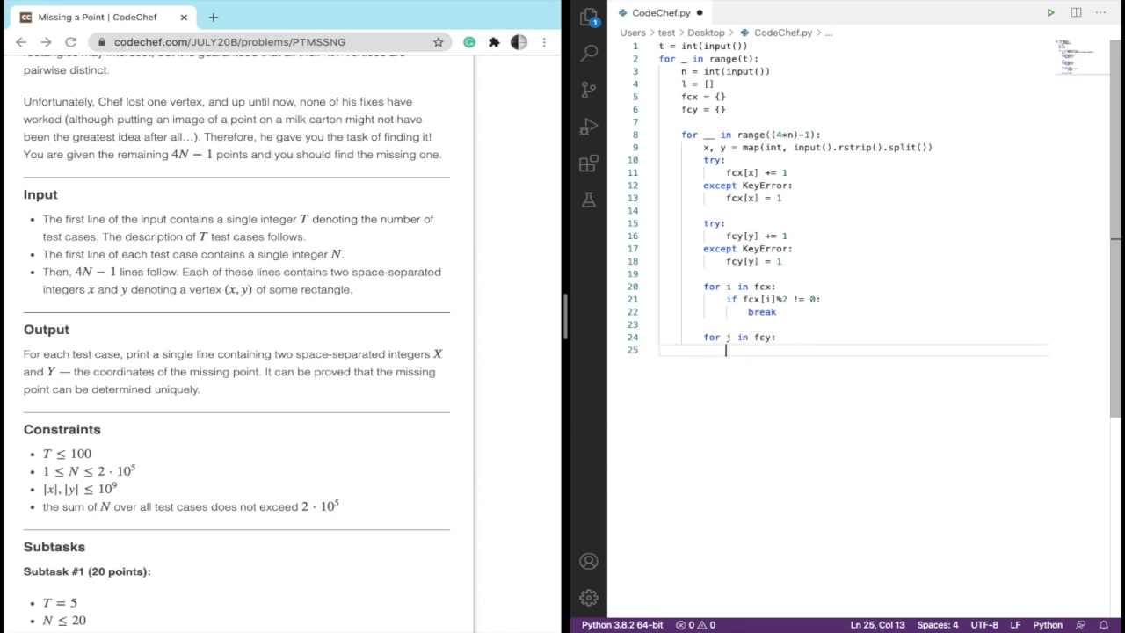
pyautogui.write('if fcy[')
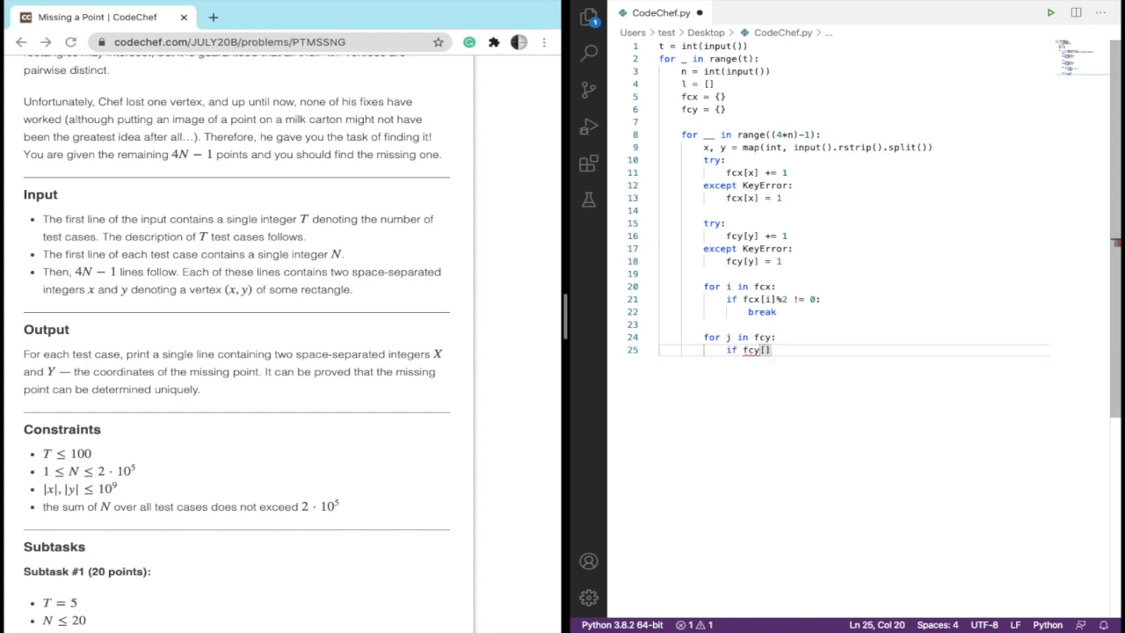
pyautogui.write('j')
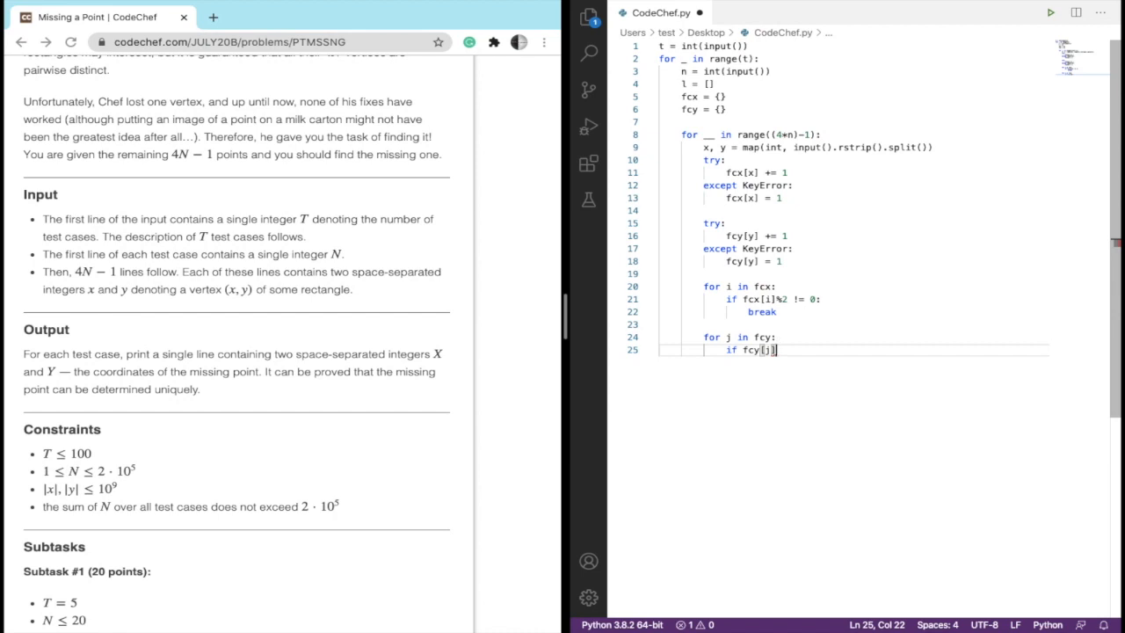
pyautogui.write('%2')
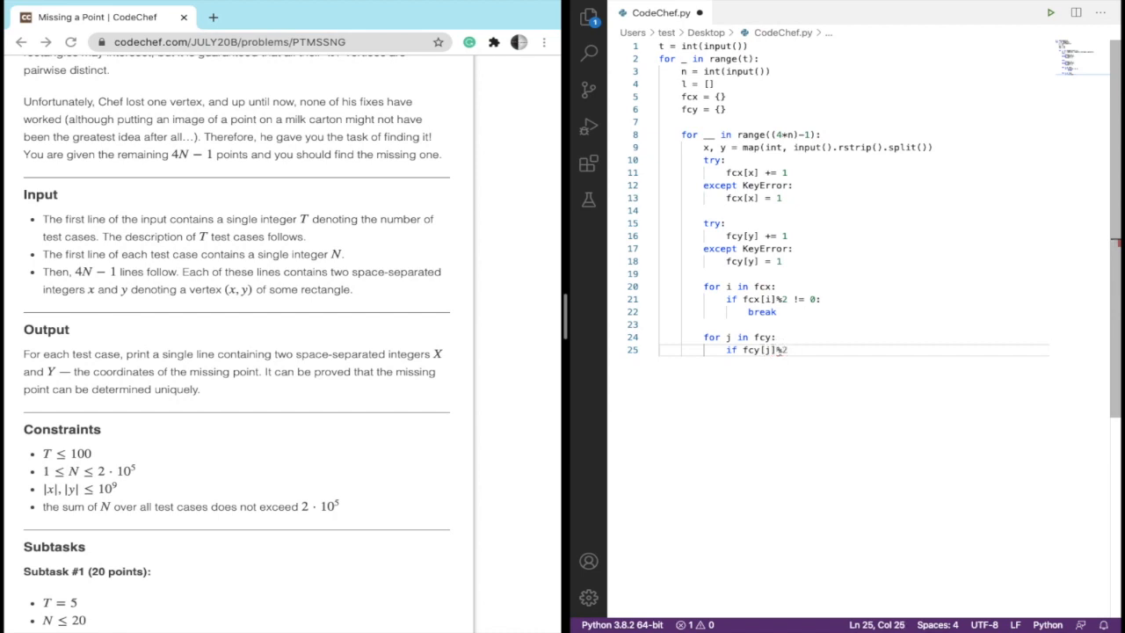
pyautogui.write('!= 0:')
pyautogui.write('break')
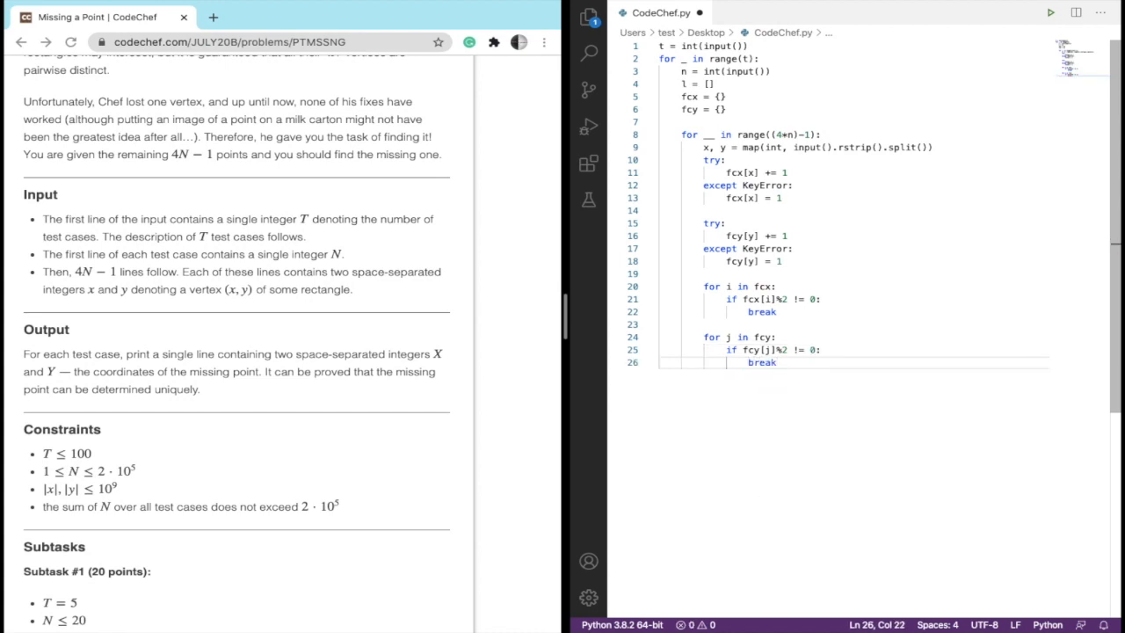
pyautogui.write('point')
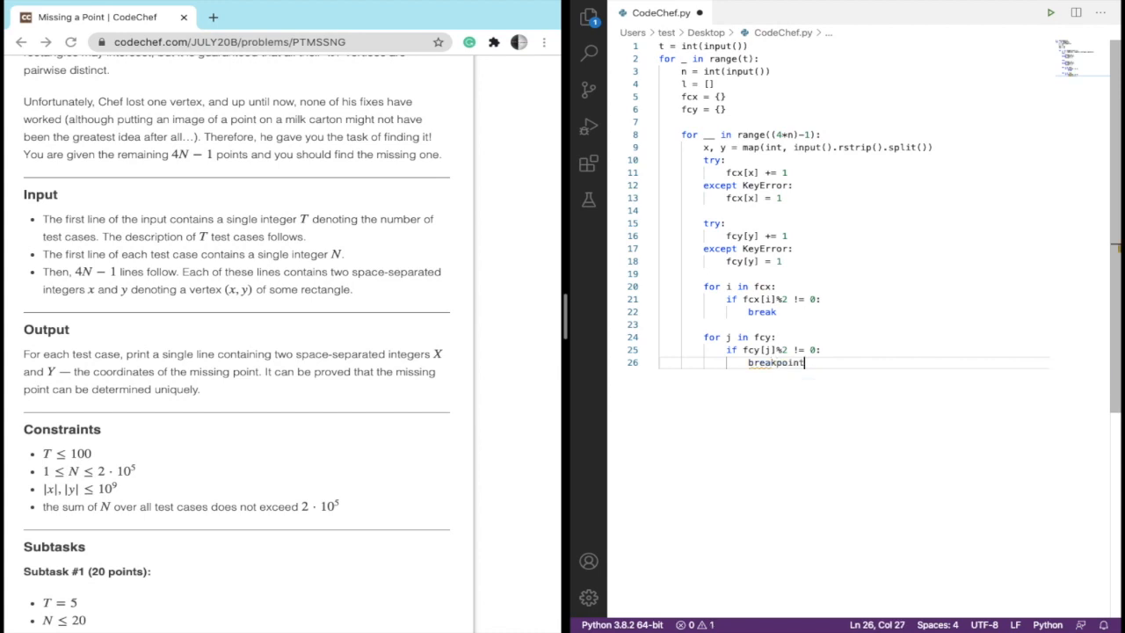
pyautogui.press('Enter')
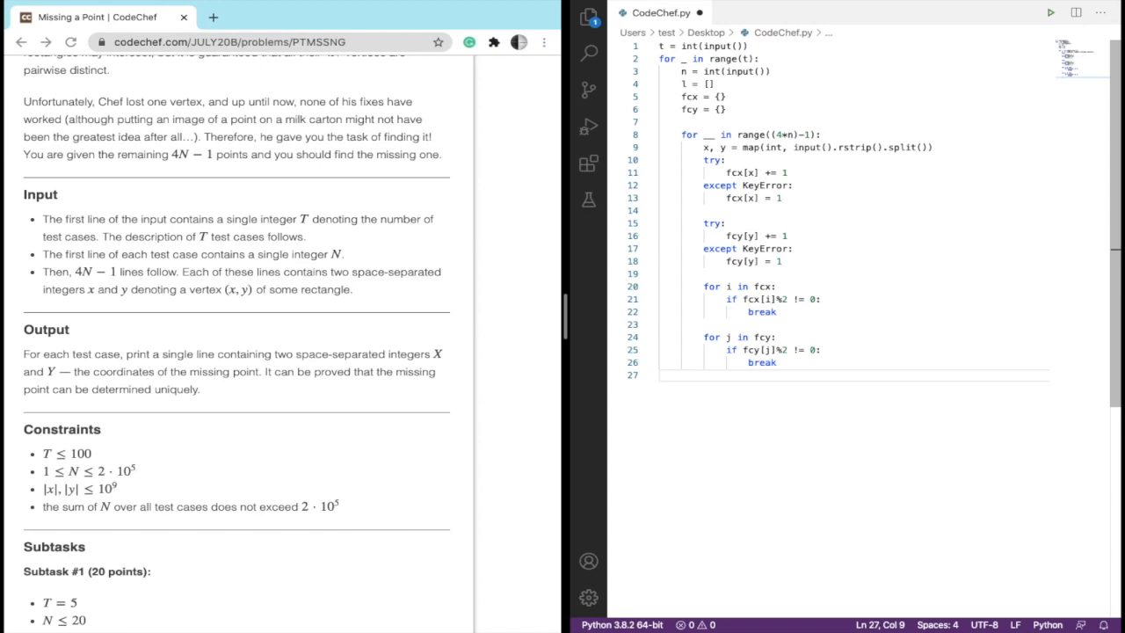
# End the test-case body with print(i,j) to output the missing point
pyautogui.write('print(i,j')
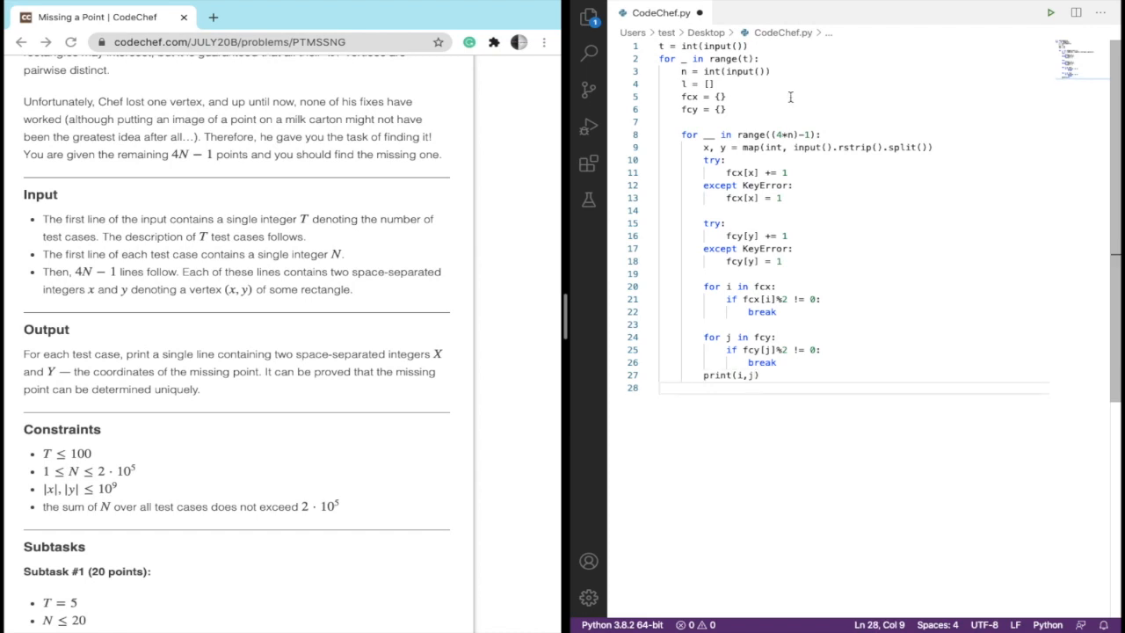
pyautogui.moveTo(1054, 28)
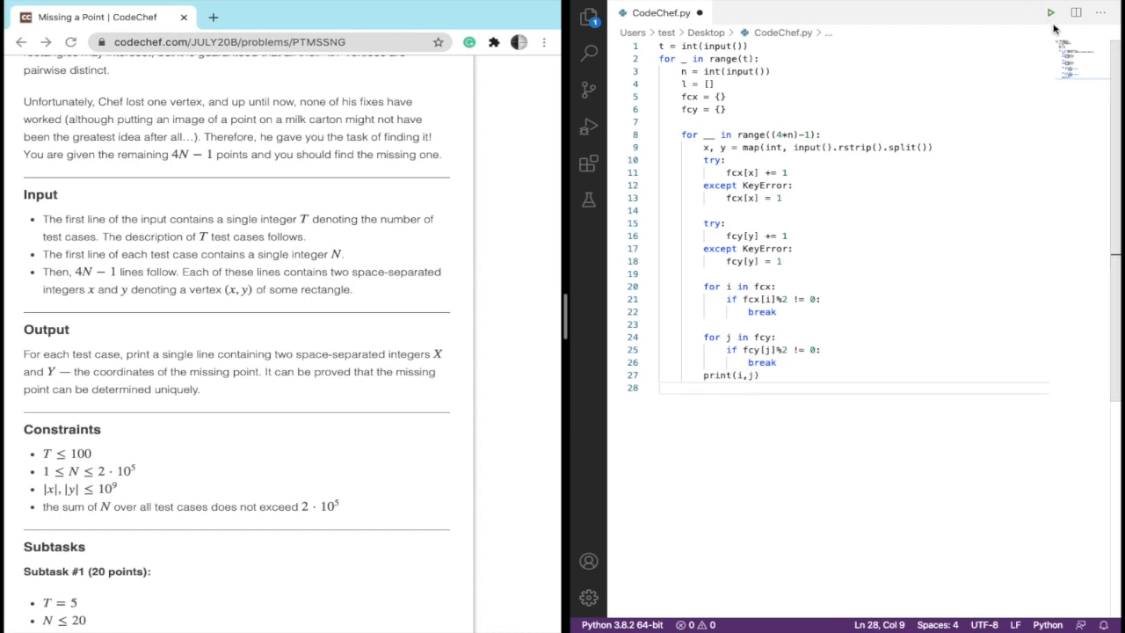
# Run CodeChef.py in the terminal on the example input, getting output 2 2
pyautogui.click(1051, 13)
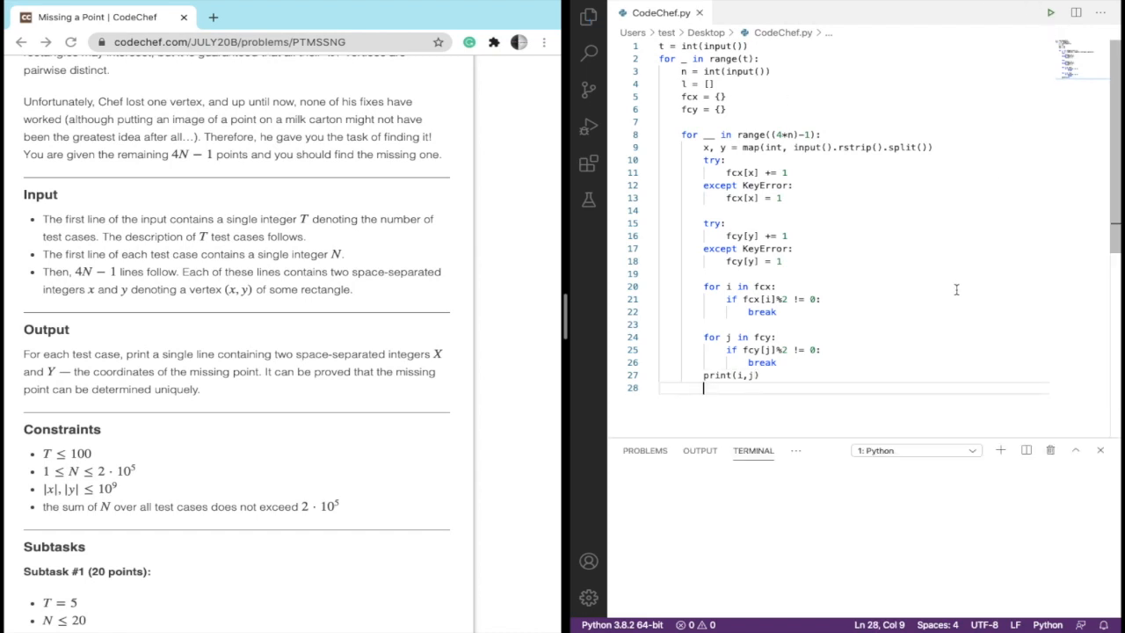
pyautogui.click(1051, 12)
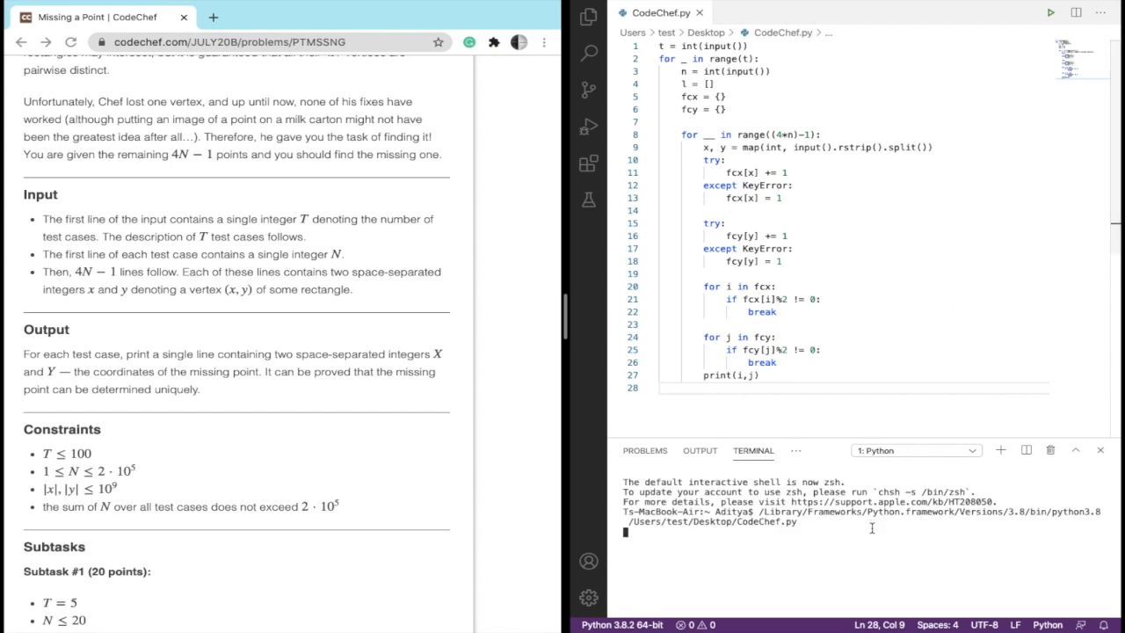
pyautogui.scroll(-3)
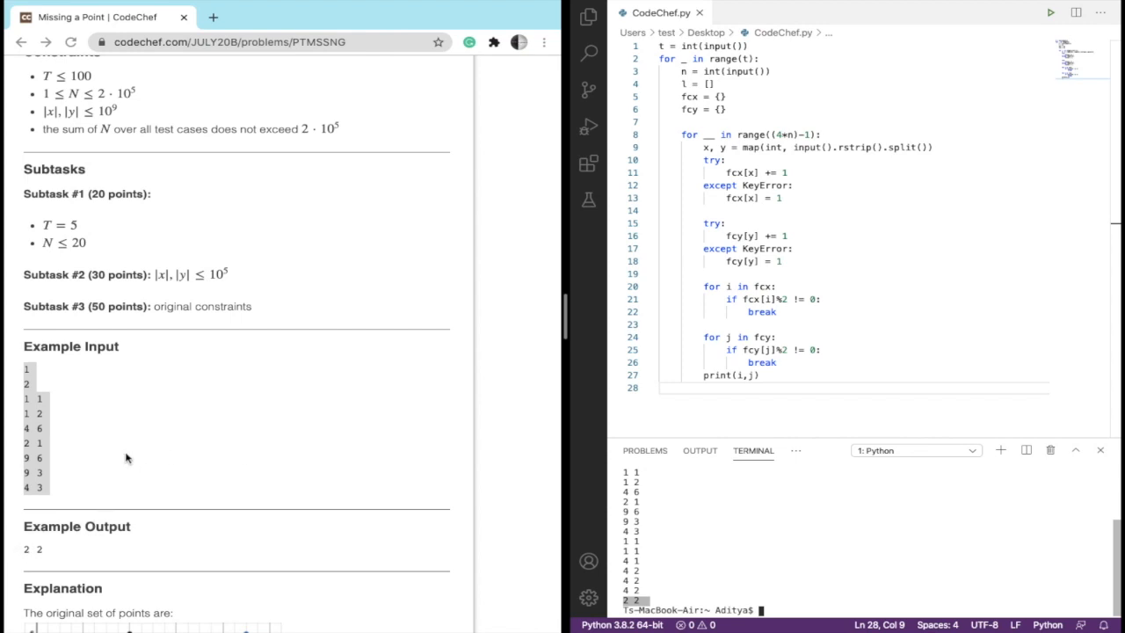
# Dedent print(i,j) one level, remove the blank line, and rerun CodeChef.py
pyautogui.click(1049, 12)
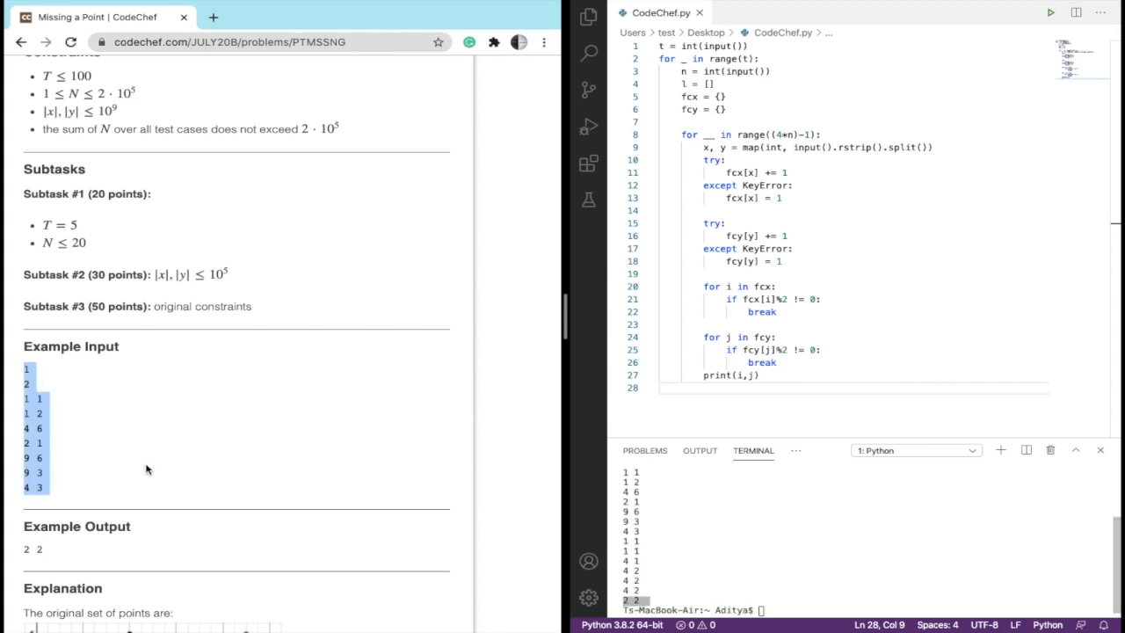
pyautogui.moveTo(197, 489)
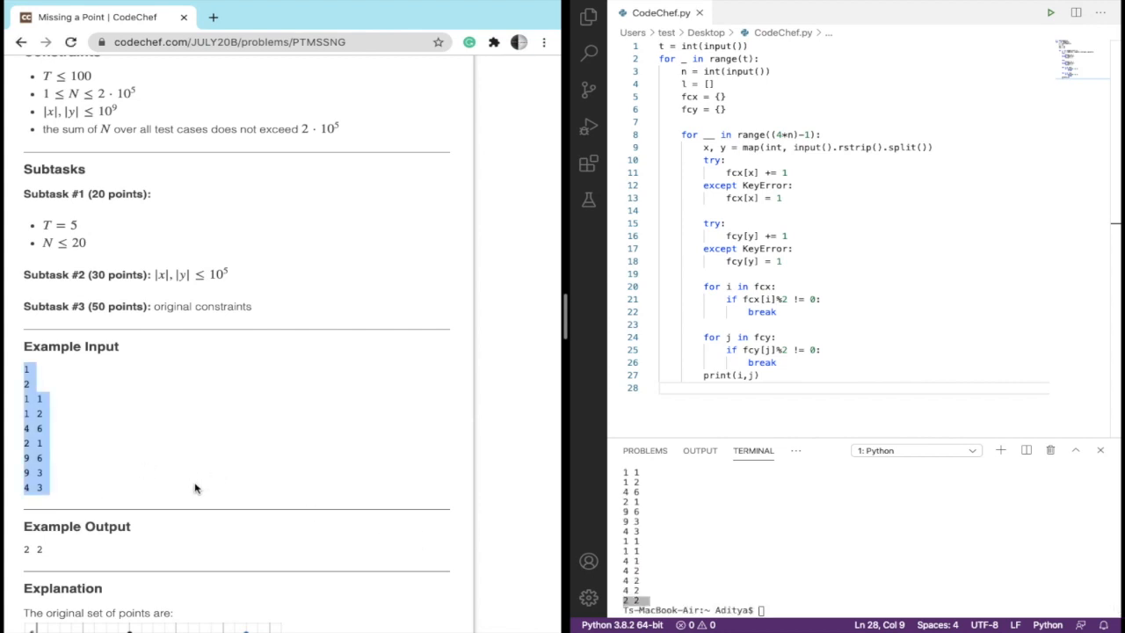
pyautogui.moveTo(702, 521)
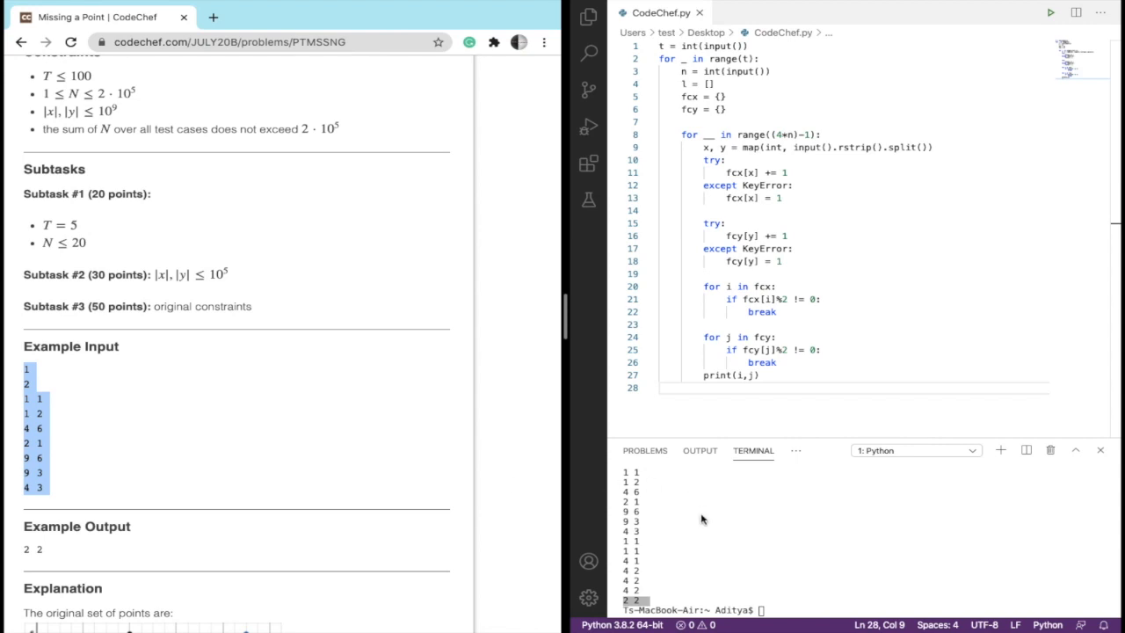
pyautogui.moveTo(706, 377)
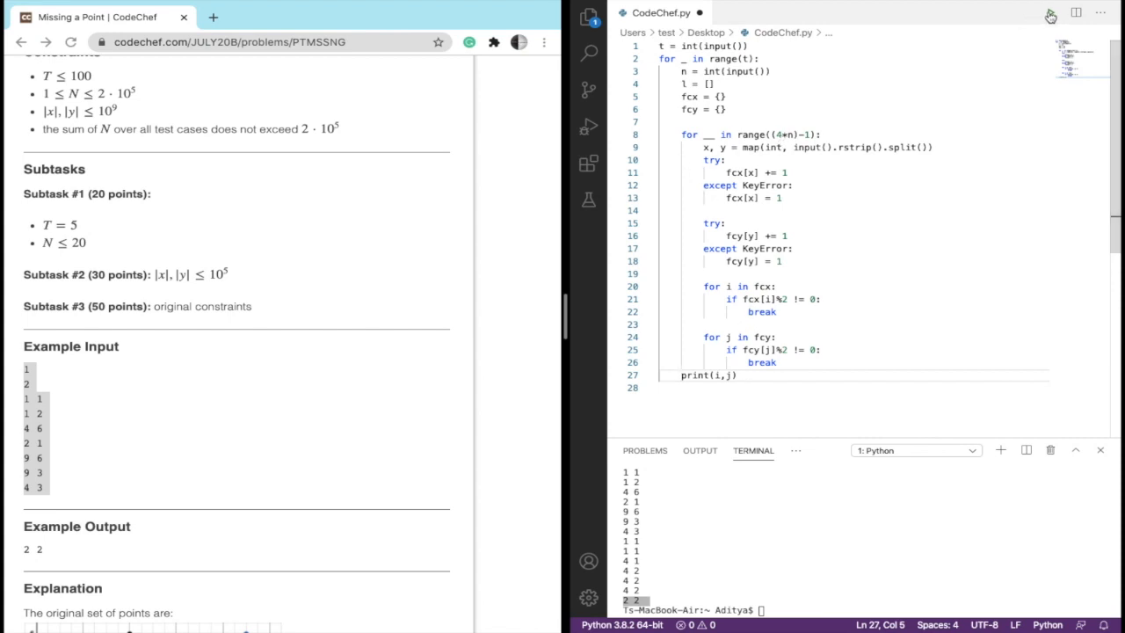
pyautogui.click(1051, 12)
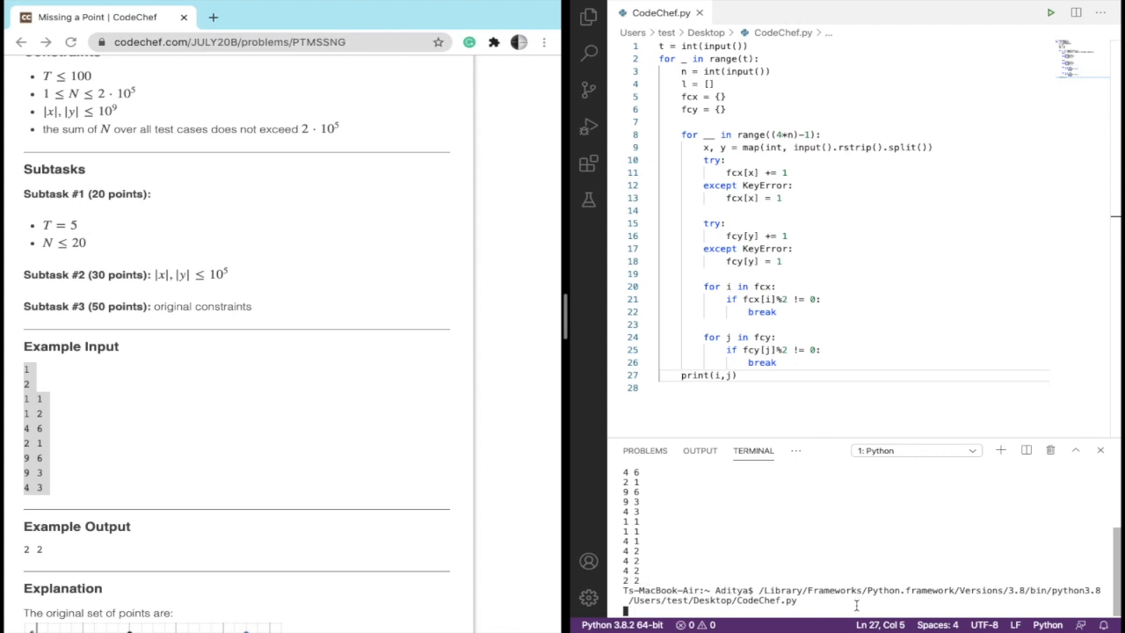